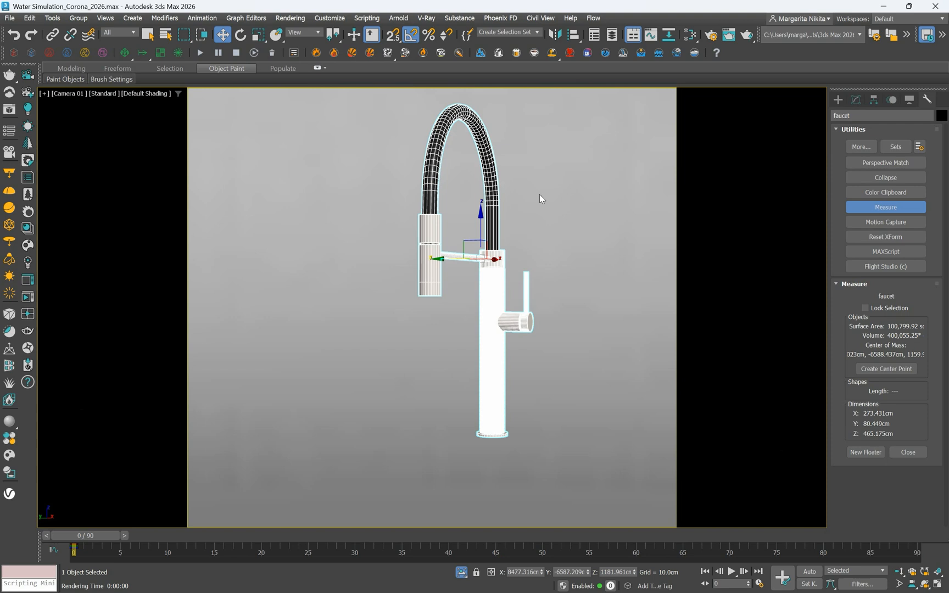
# Switch Camera 01 viewport to Perspective and zoom into the faucet spout opening.
pyautogui.click(67, 93)
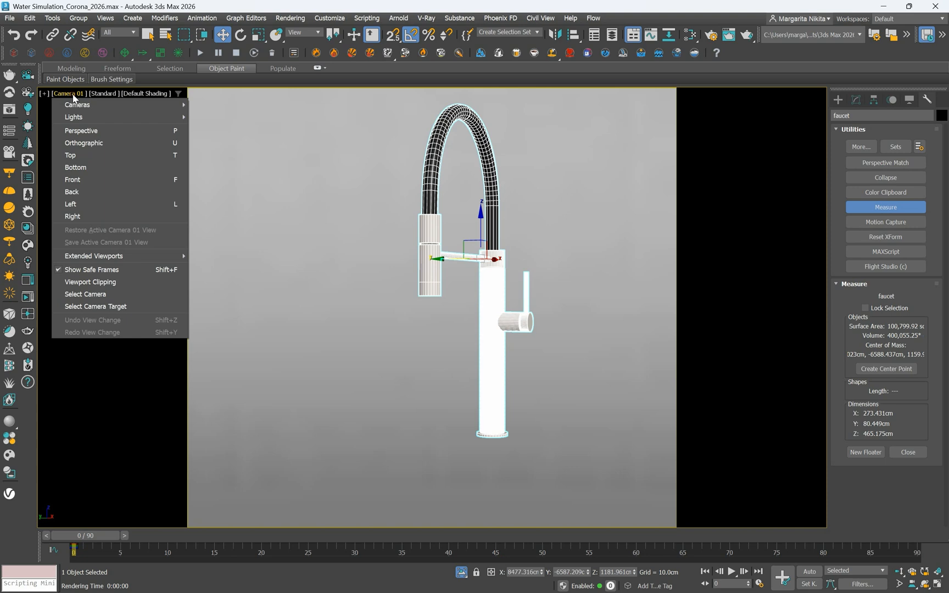
pyautogui.click(80, 130)
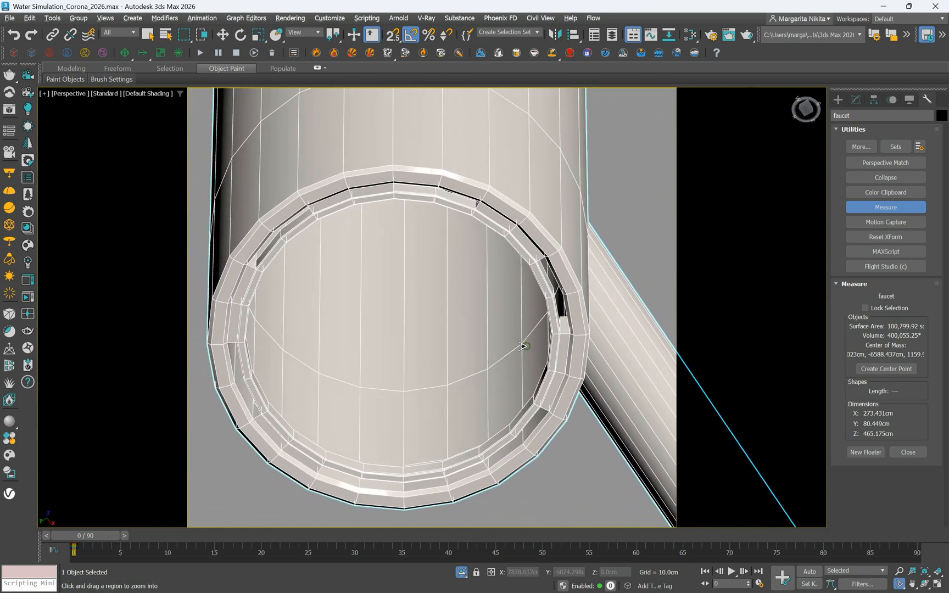
pyautogui.moveTo(521, 345); pyautogui.dragTo(521, 333)
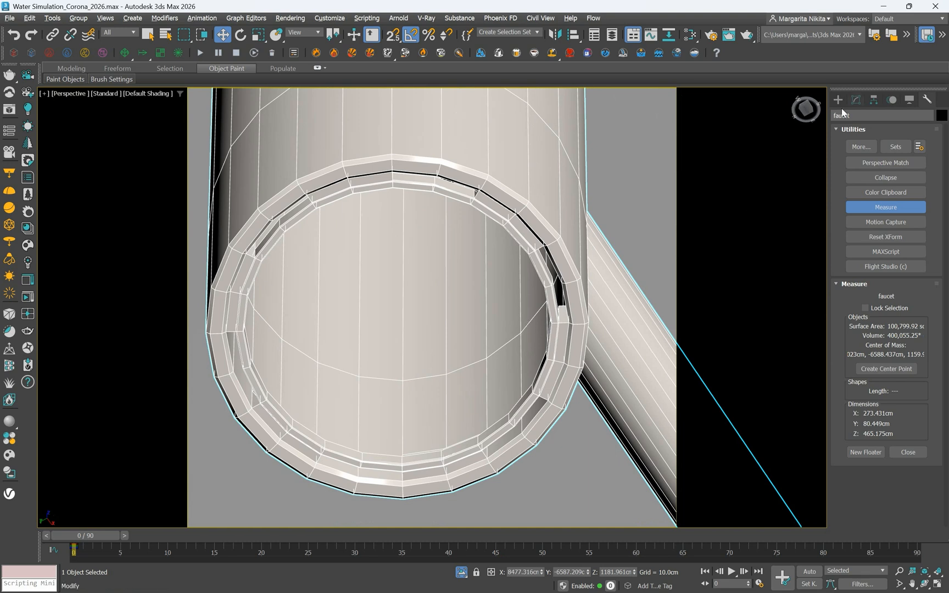
# Enter Edge sub-object level on the faucet with Edged Faces shading.
pyautogui.click(856, 98)
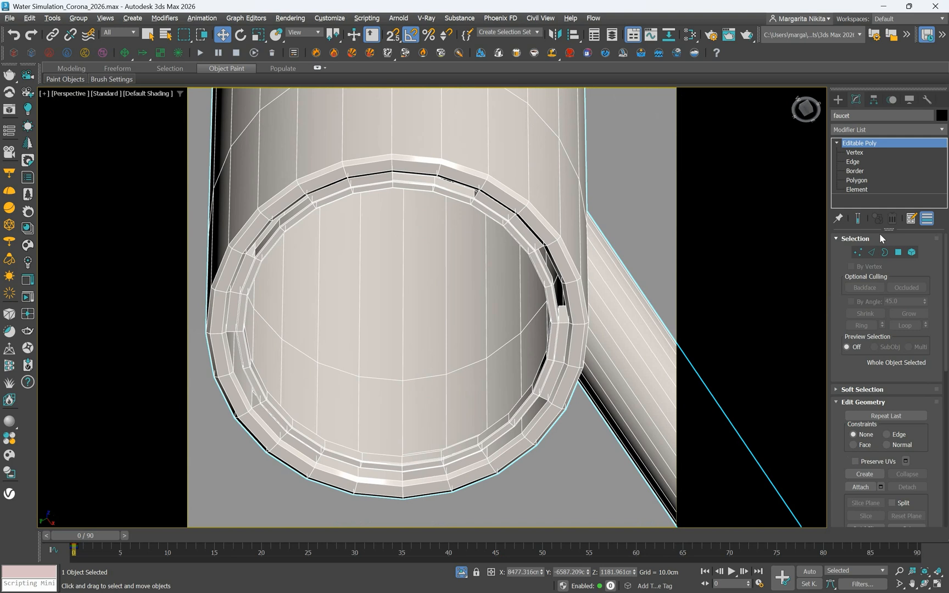
pyautogui.moveTo(871, 253)
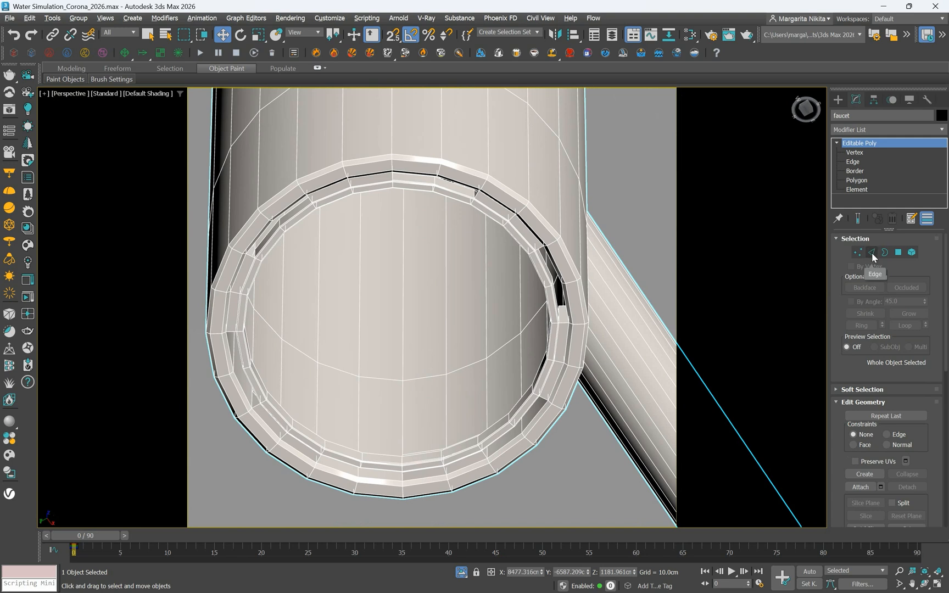
pyautogui.click(872, 253)
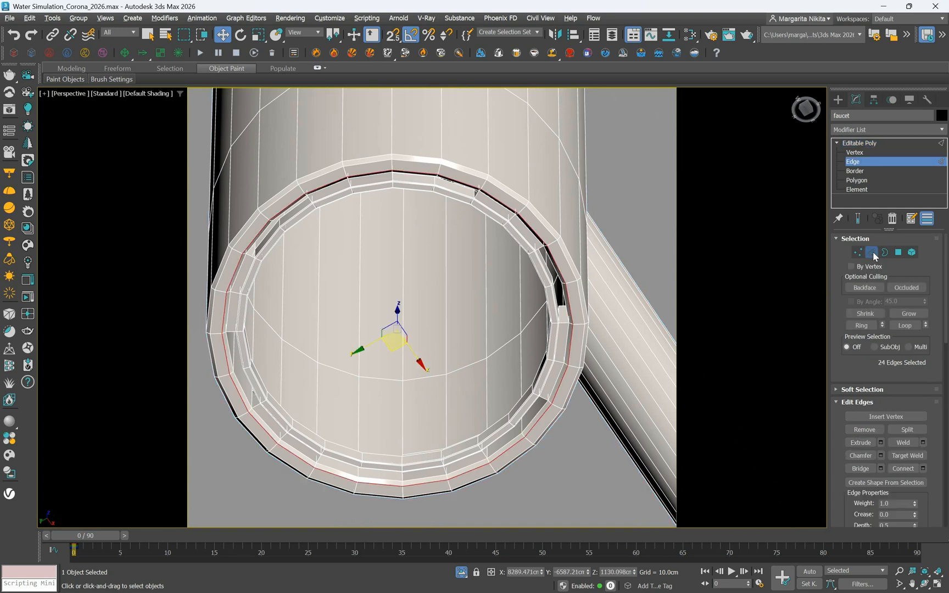
pyautogui.click(417, 283)
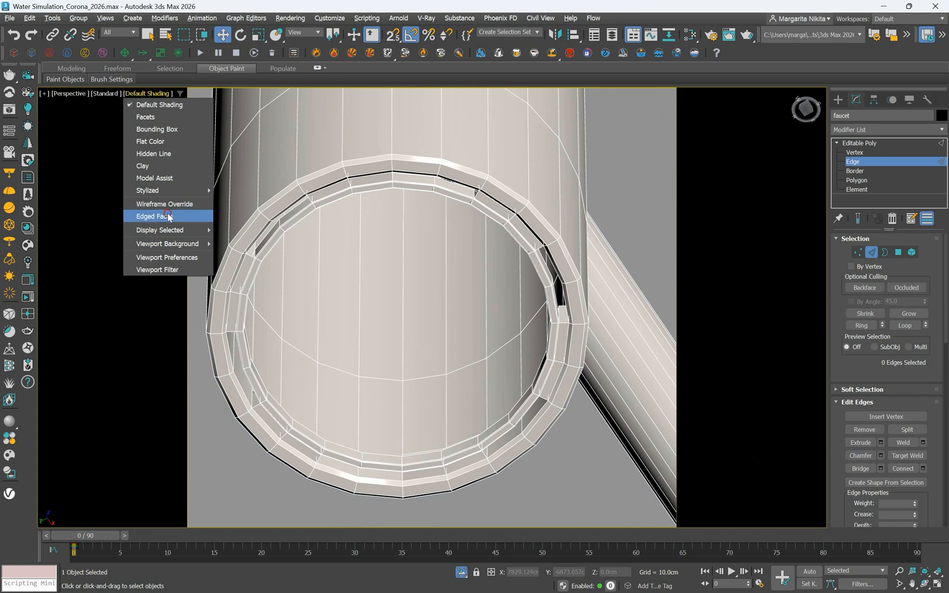
pyautogui.click(156, 216)
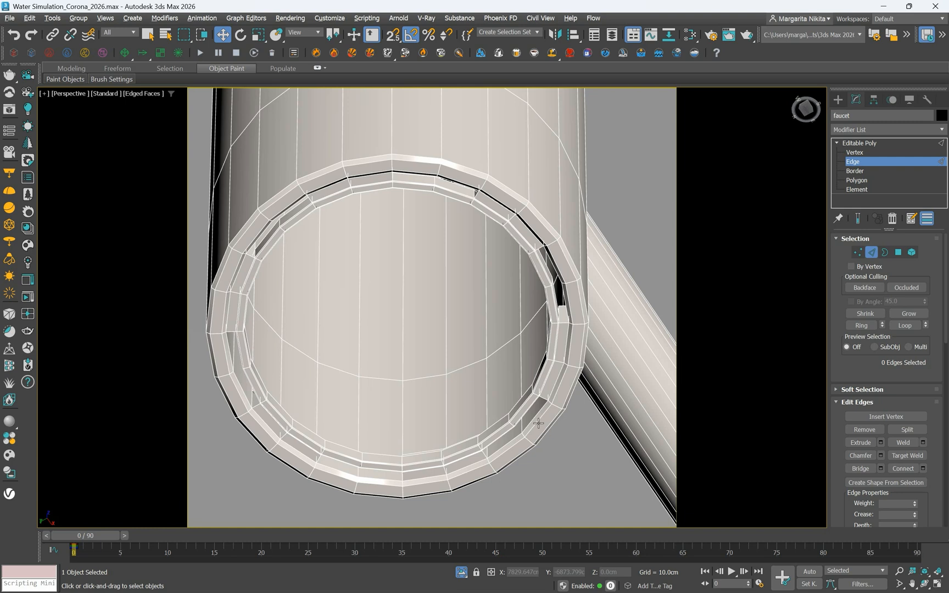
# Select the 24-edge loop around the spout's inner rim and start creating a shape from it.
pyautogui.click(538, 422)
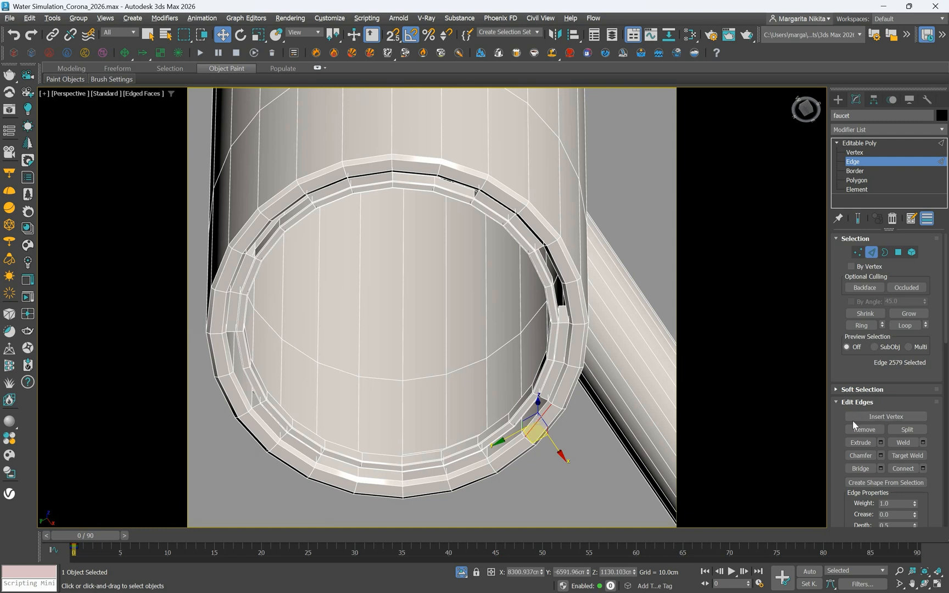
pyautogui.click(906, 325)
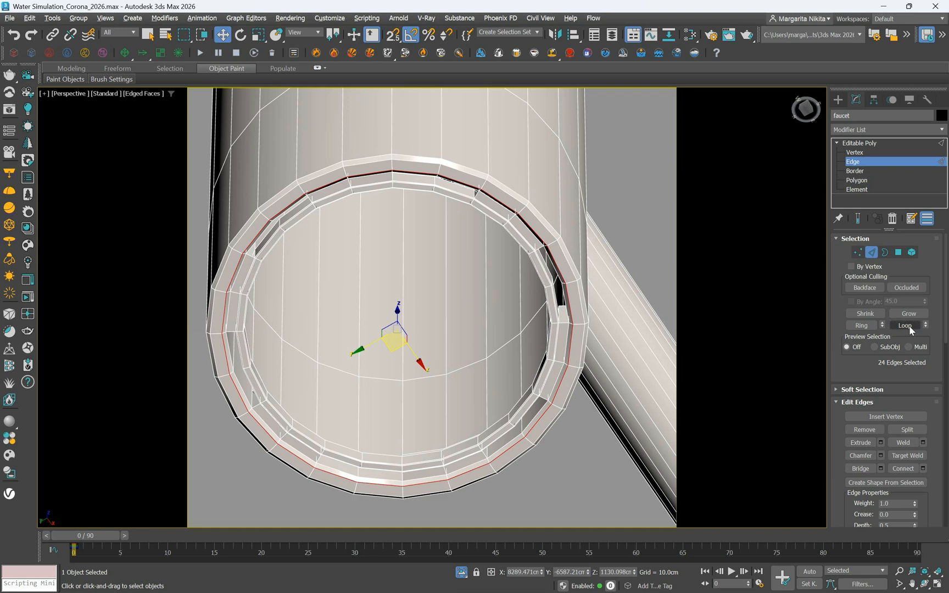
pyautogui.click(885, 482)
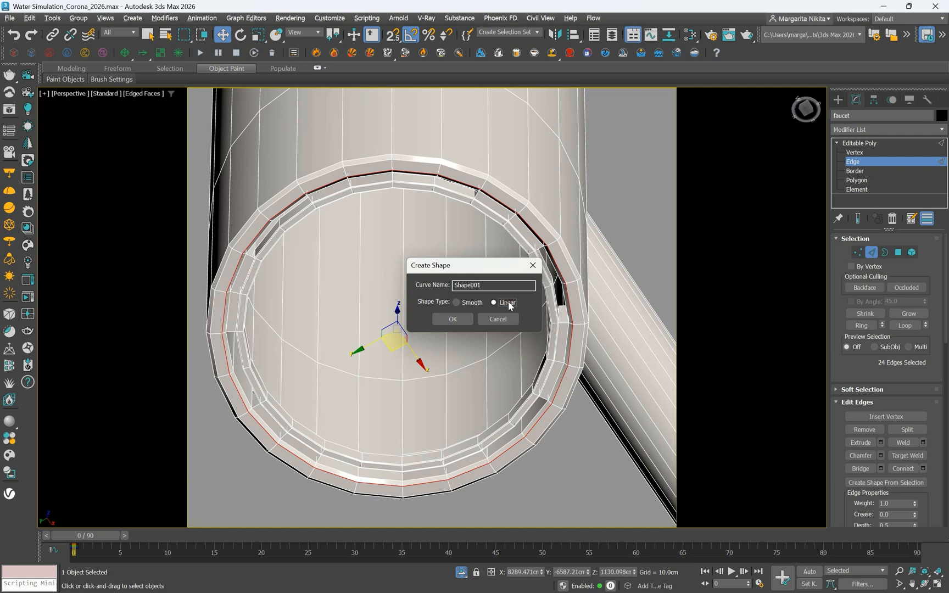
# Create linear spline Shape001 from the edge loop and leave edge editing mode.
pyautogui.click(452, 318)
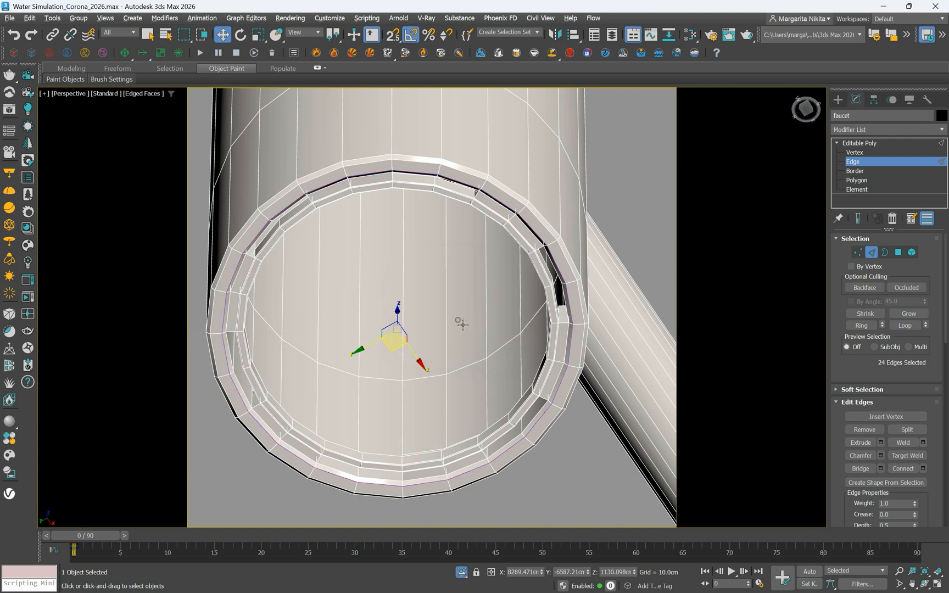
pyautogui.moveTo(458, 320)
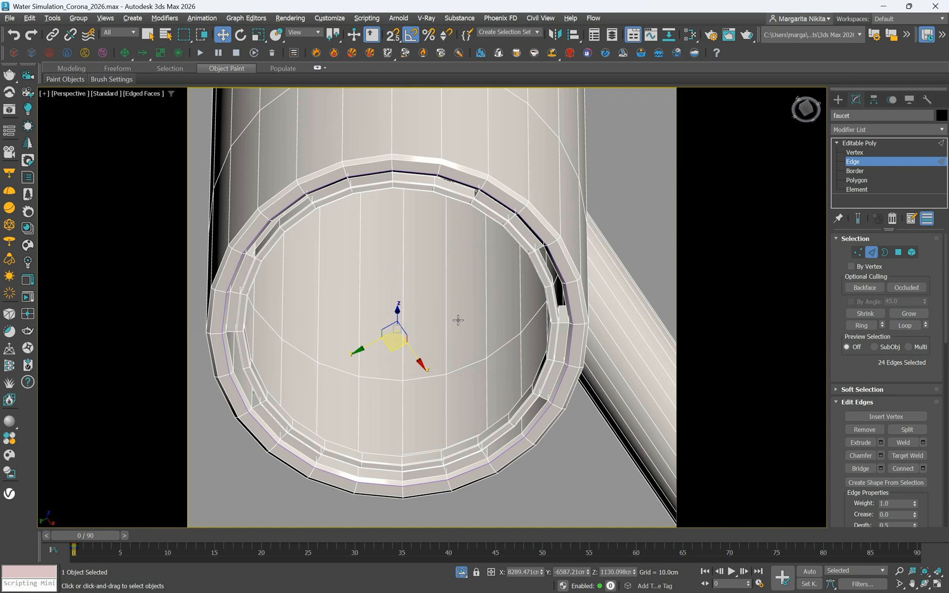
pyautogui.click(871, 252)
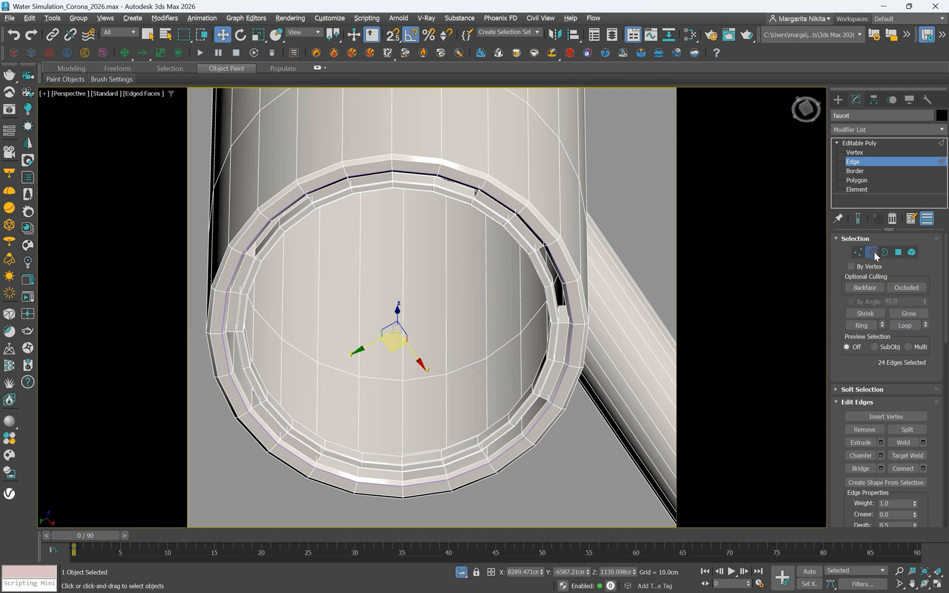
pyautogui.click(859, 143)
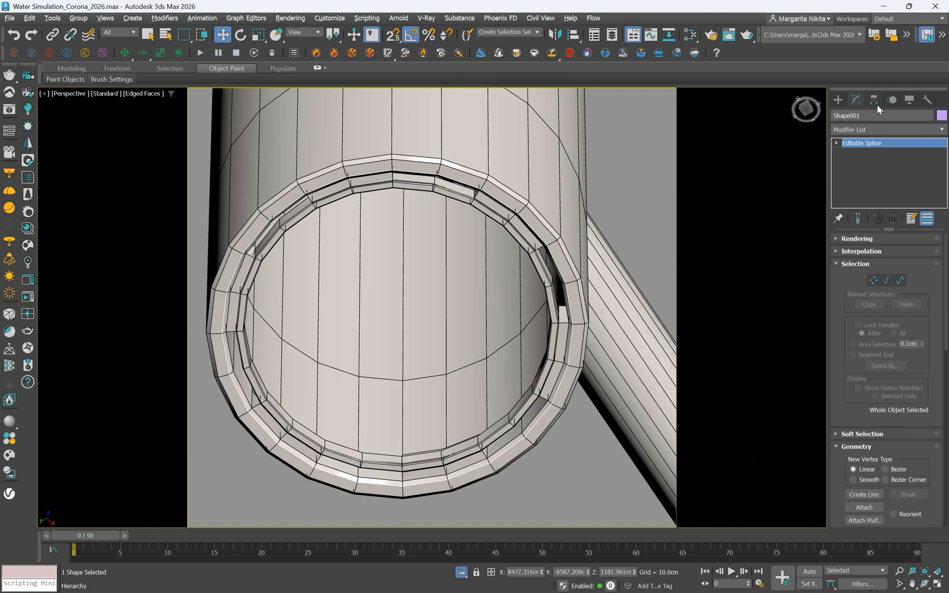
# Centre Shape001's pivot on the ring shape using Affect Pivot Only.
pyautogui.click(856, 99)
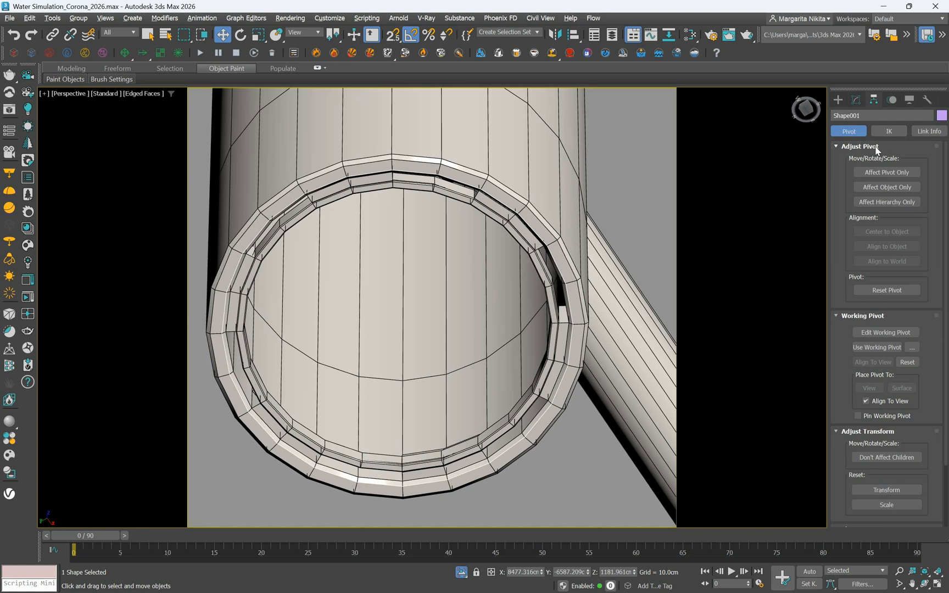
pyautogui.click(885, 171)
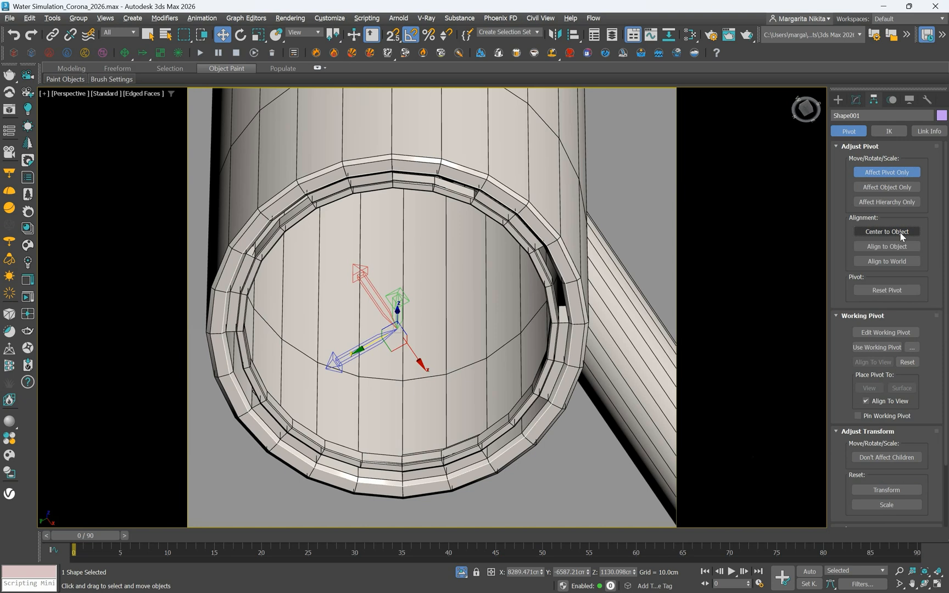
pyautogui.click(886, 171)
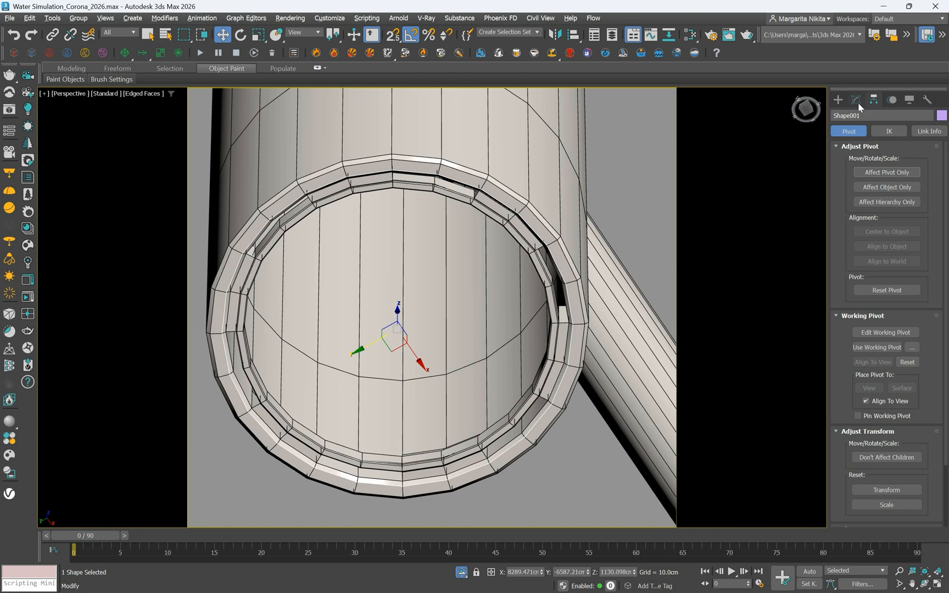
# Add an Edit Poly modifier to Shape001, forming a filled disc over the spout opening.
pyautogui.click(857, 99)
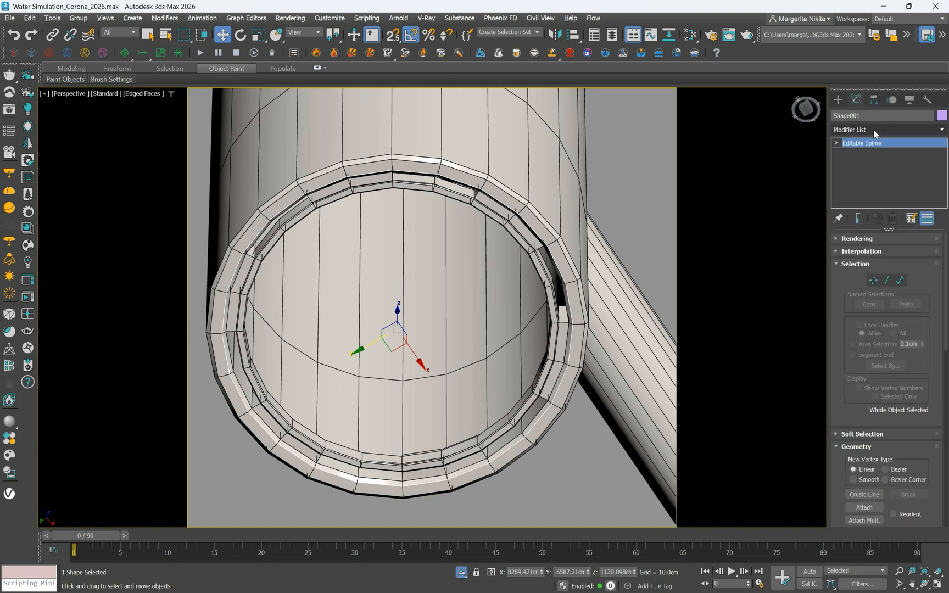
pyautogui.click(884, 129)
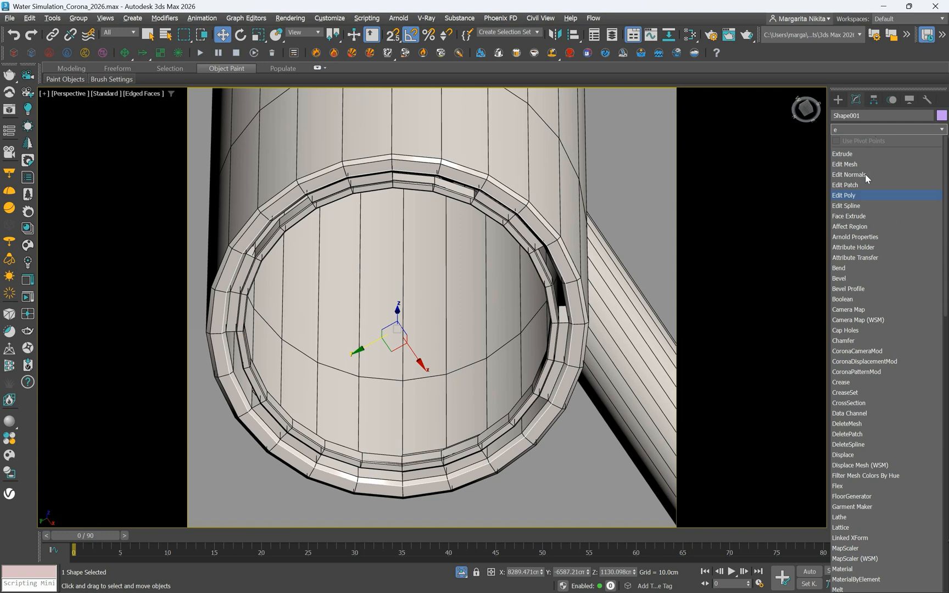
pyautogui.click(844, 195)
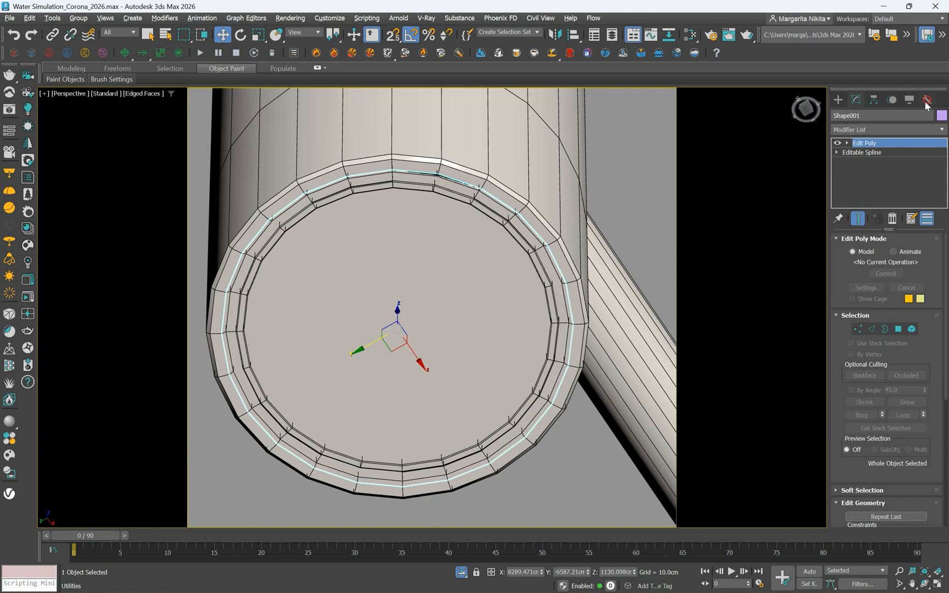
# Bring up the UVW Remove utility from the Utilities More list.
pyautogui.click(928, 99)
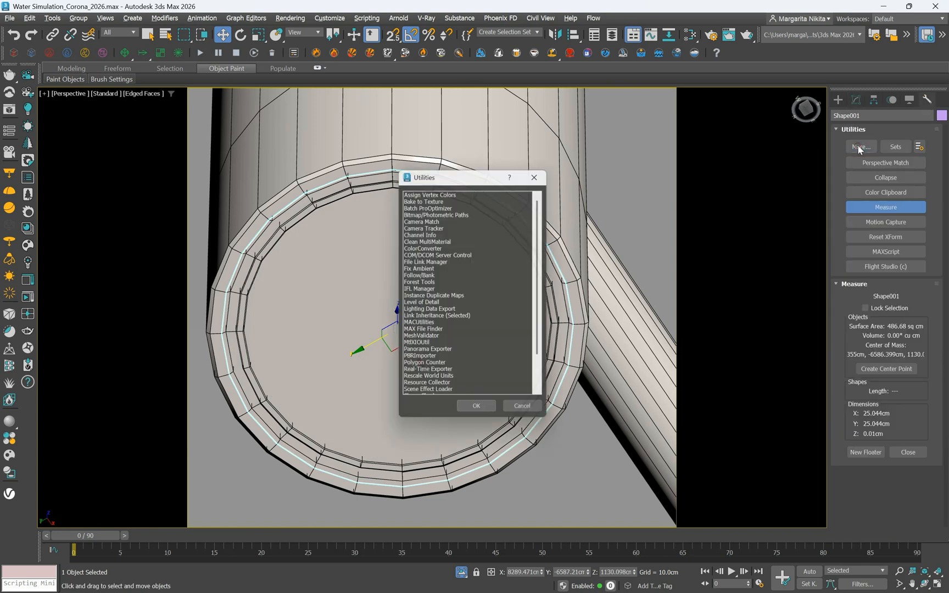
pyautogui.scroll(-3)
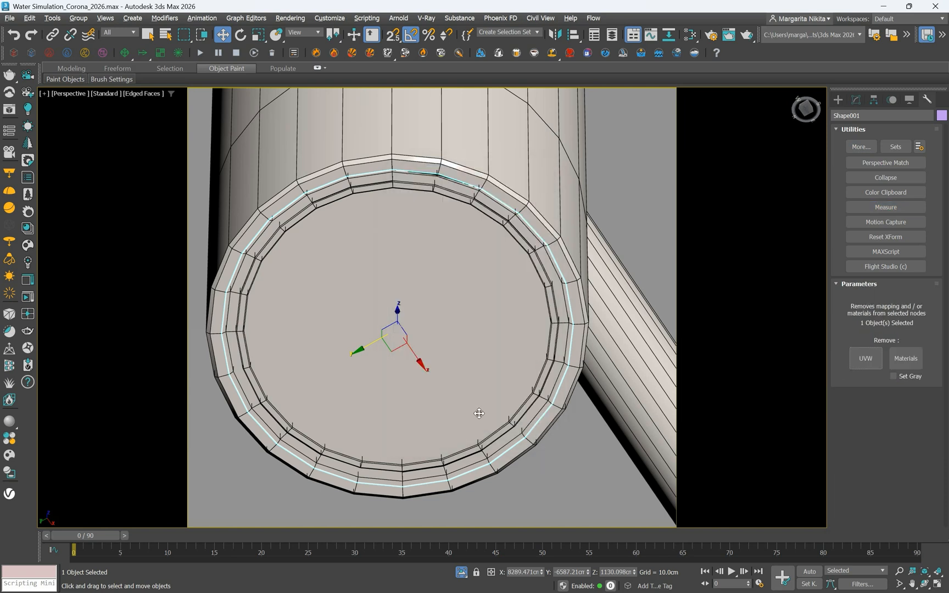
pyautogui.click(905, 359)
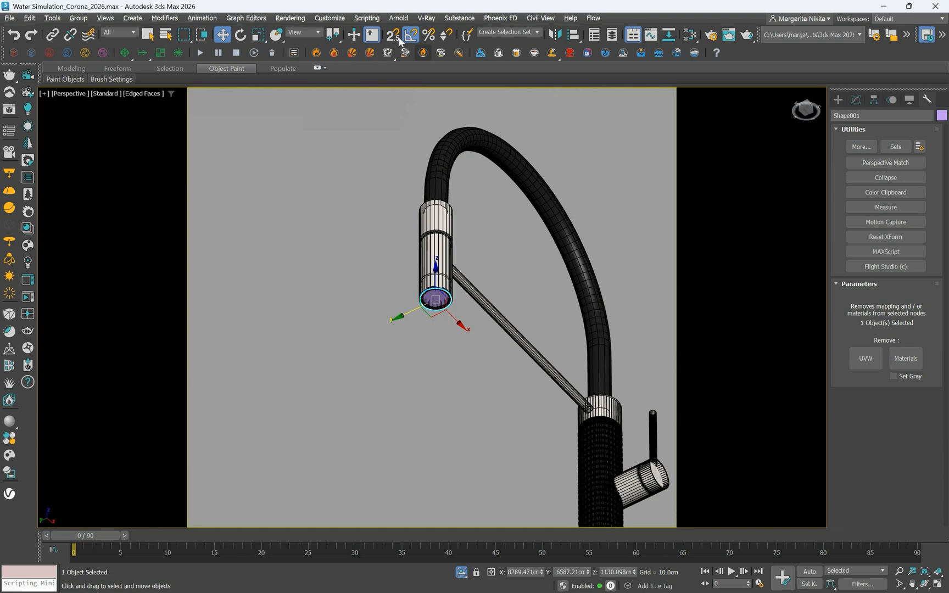
pyautogui.moveTo(481, 52)
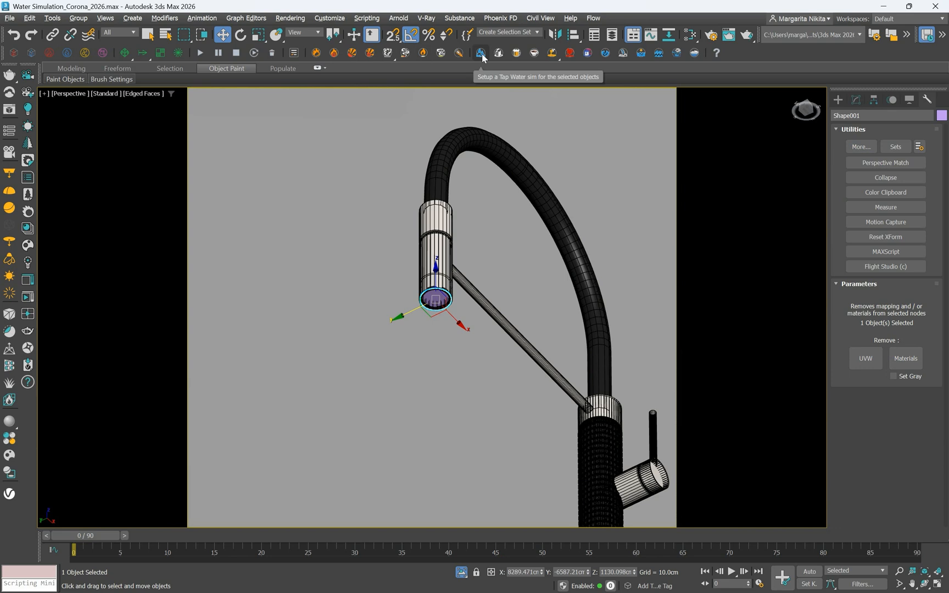
# Set up a Phoenix FD tap water simulation from the disc, simulator box beneath the spout.
pyautogui.click(481, 54)
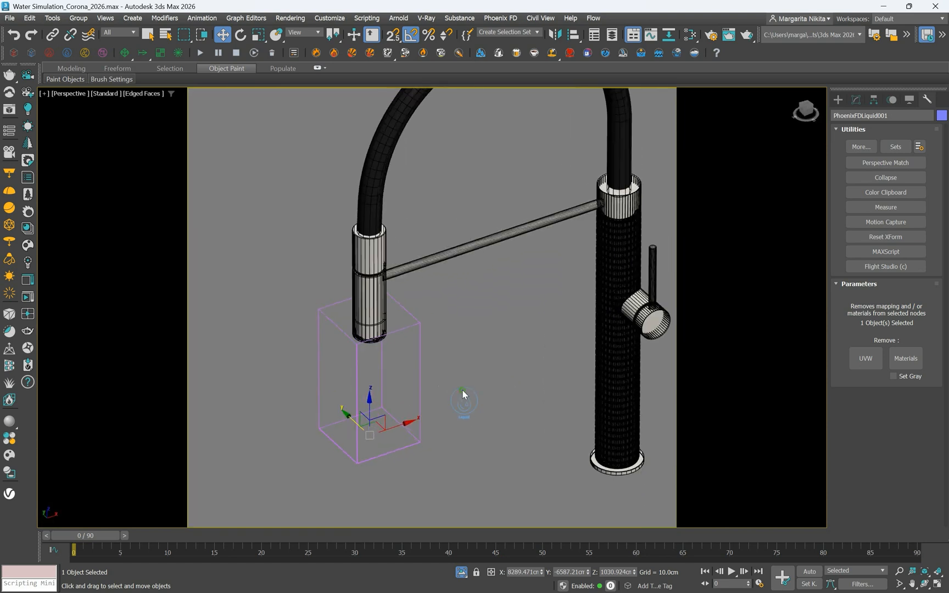
pyautogui.moveTo(489, 367)
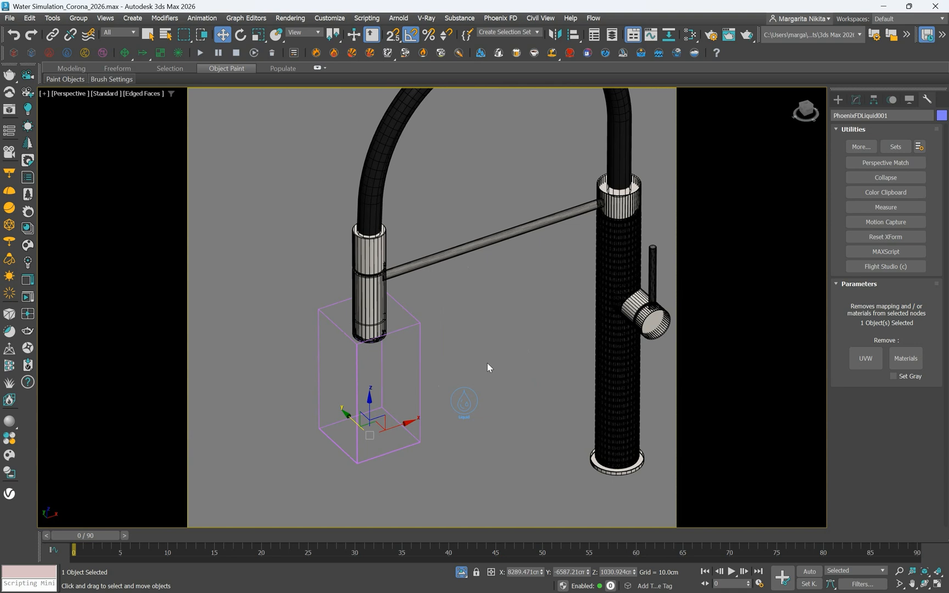
pyautogui.rightClick(489, 367)
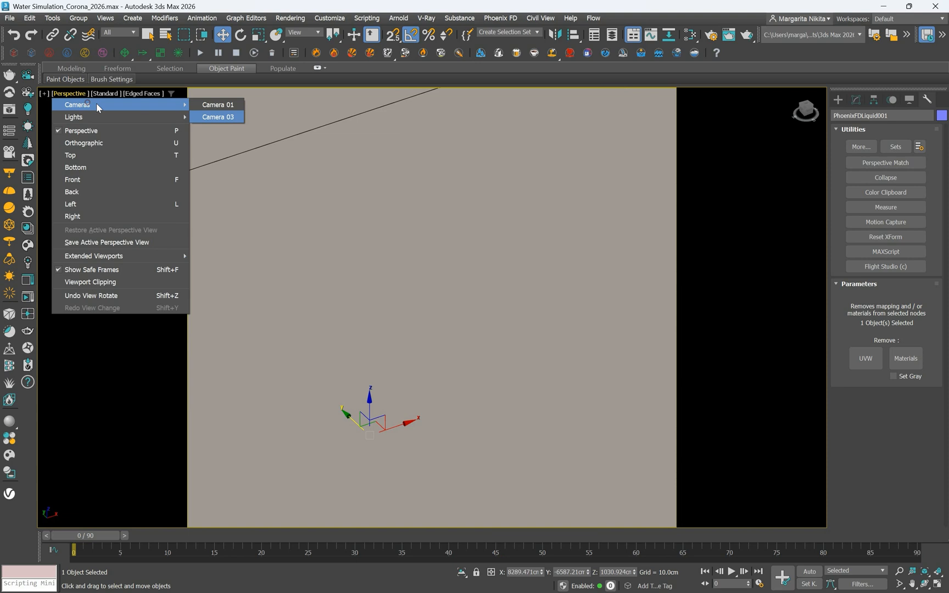
# Check Camera 01, then isolate the faucet, sink and liquid simulator from the marble surroundings.
pyautogui.click(217, 105)
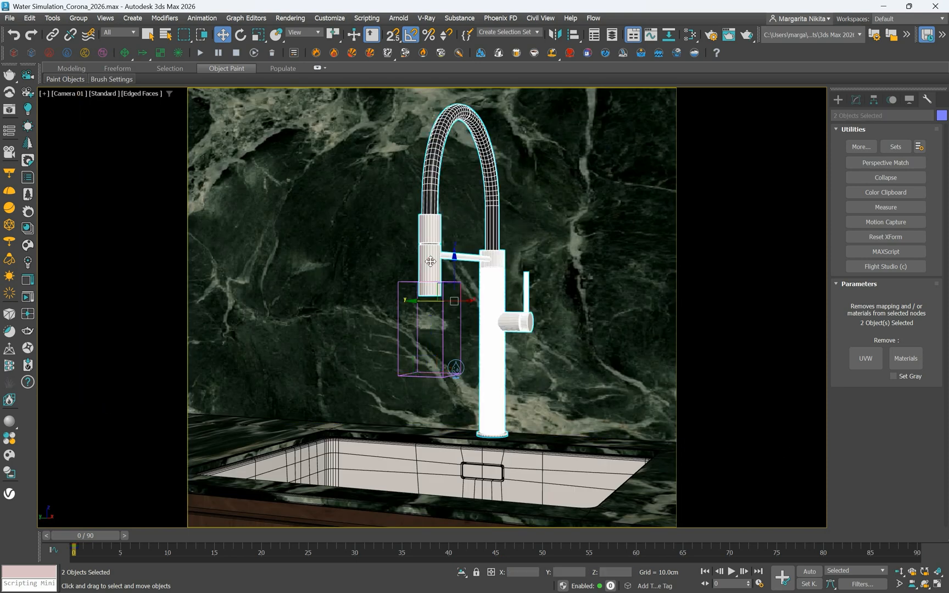
pyautogui.click(481, 473)
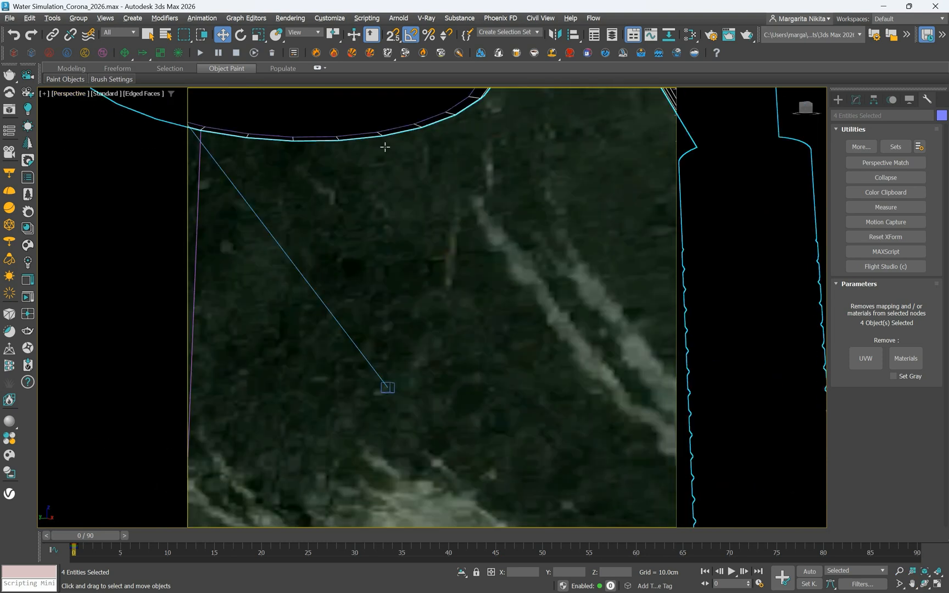
pyautogui.click(380, 112)
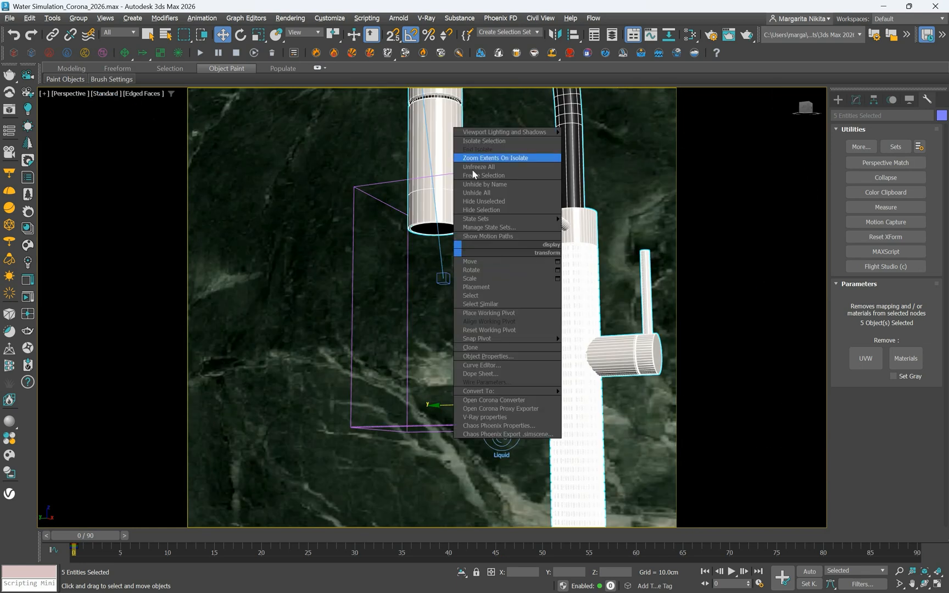
pyautogui.click(495, 157)
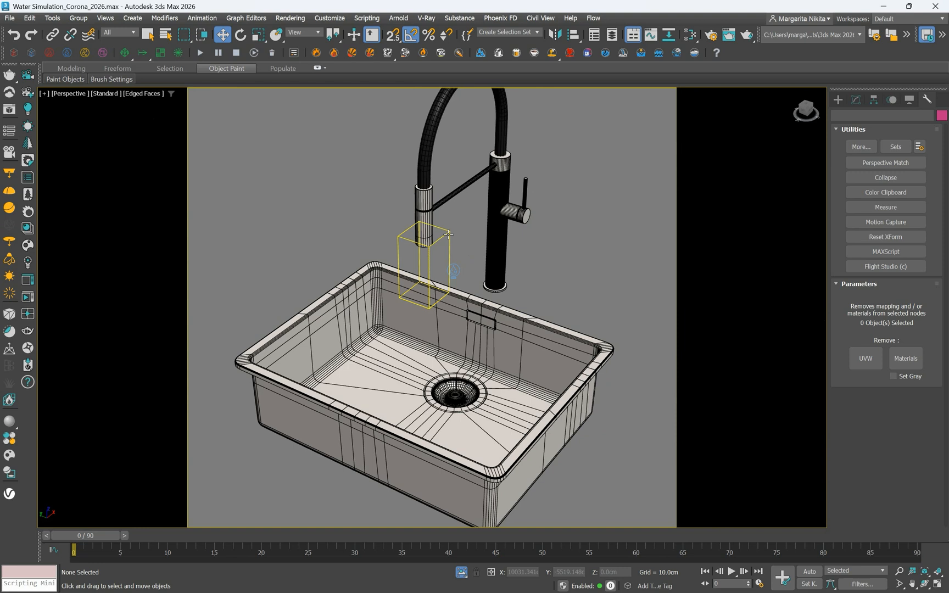
# Show four viewports and bring up PhoenixFDLiquid001's grid settings in the Modify panel.
pyautogui.click(424, 266)
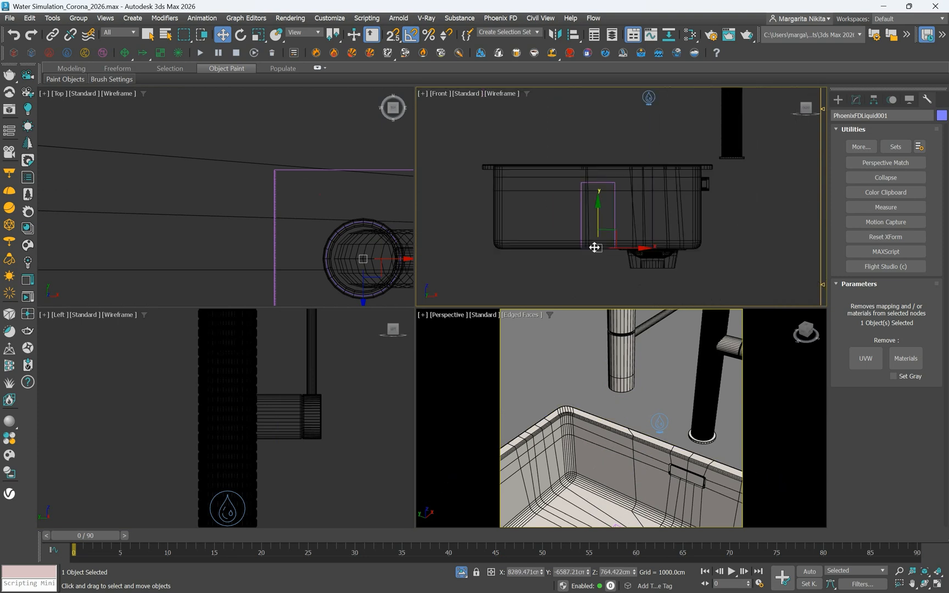
pyautogui.click(857, 100)
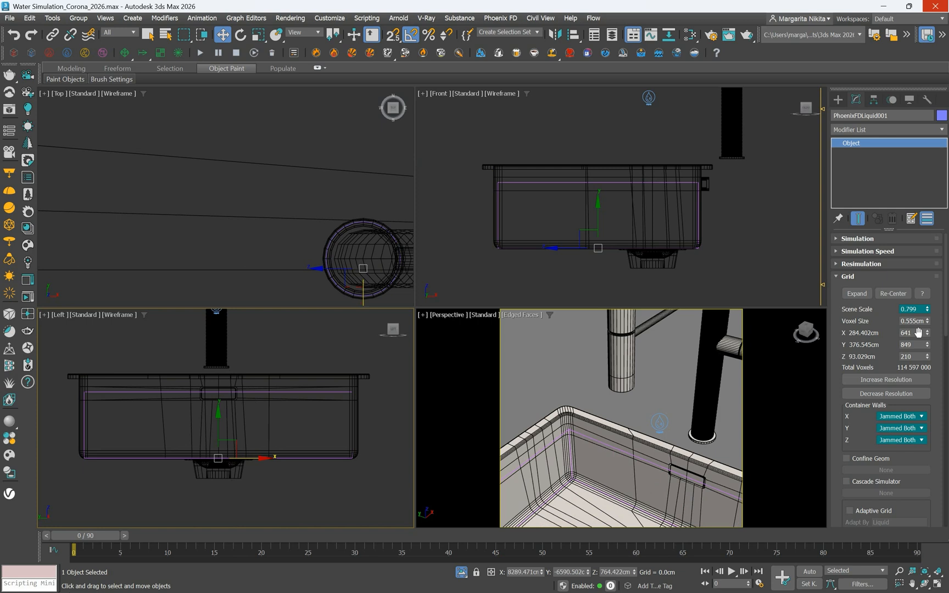
# Increase the grid cell counts so the simulator box encloses the whole sink and faucet.
pyautogui.click(927, 343)
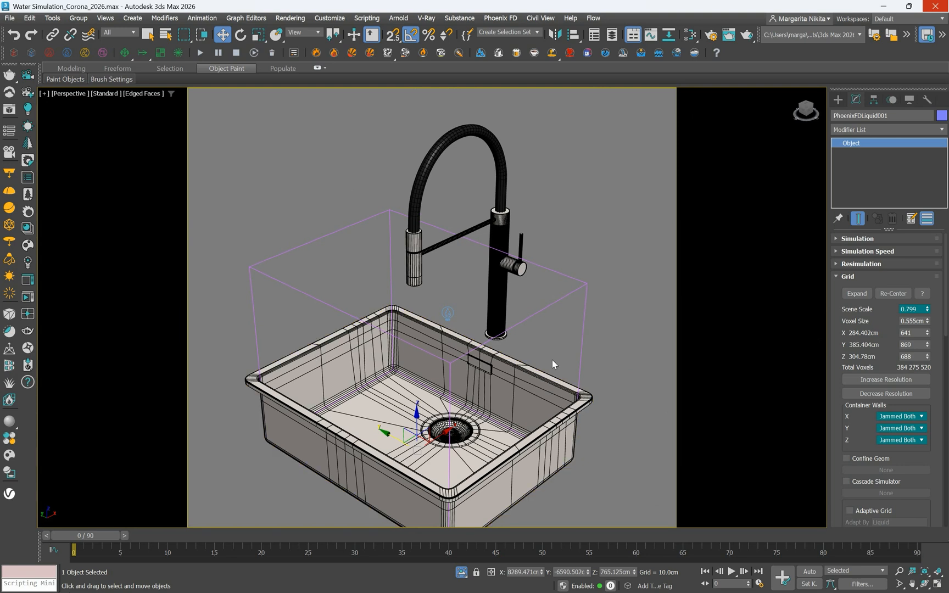
pyautogui.moveTo(560, 364)
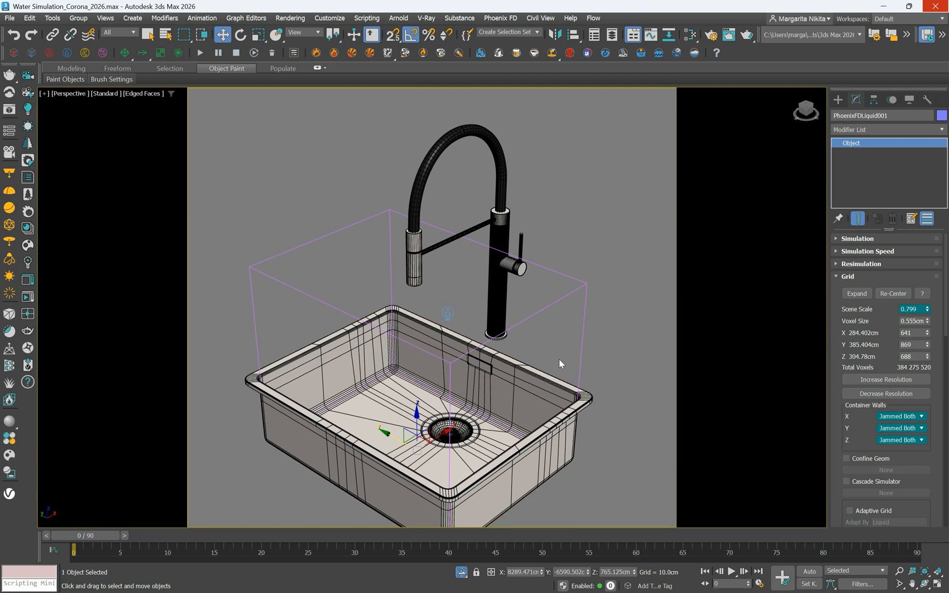
# Set Scene Scale to 1.0 and Voxel Size to 0.6 for a coarser grid.
pyautogui.click(911, 309)
pyautogui.write('1')
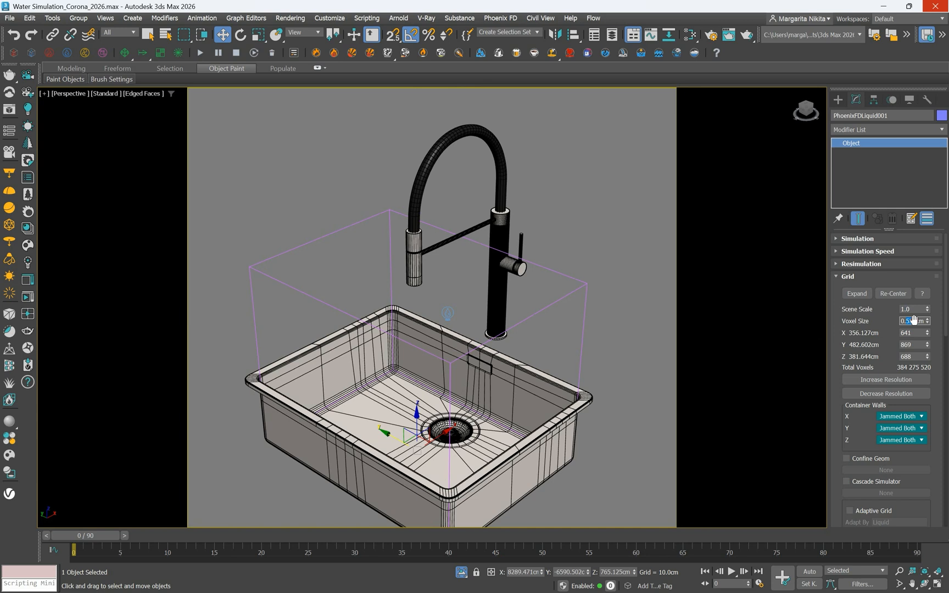
pyautogui.write('0.65cm')
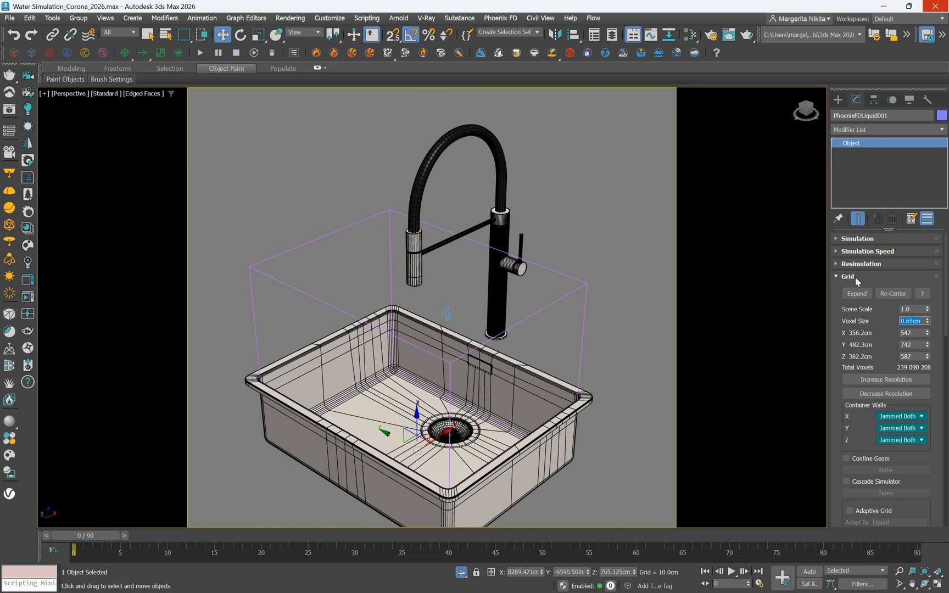
# Set the simulator's Dynamics Steps Per Frame to 10 and select LiquidSrc001's General rollout.
pyautogui.click(848, 277)
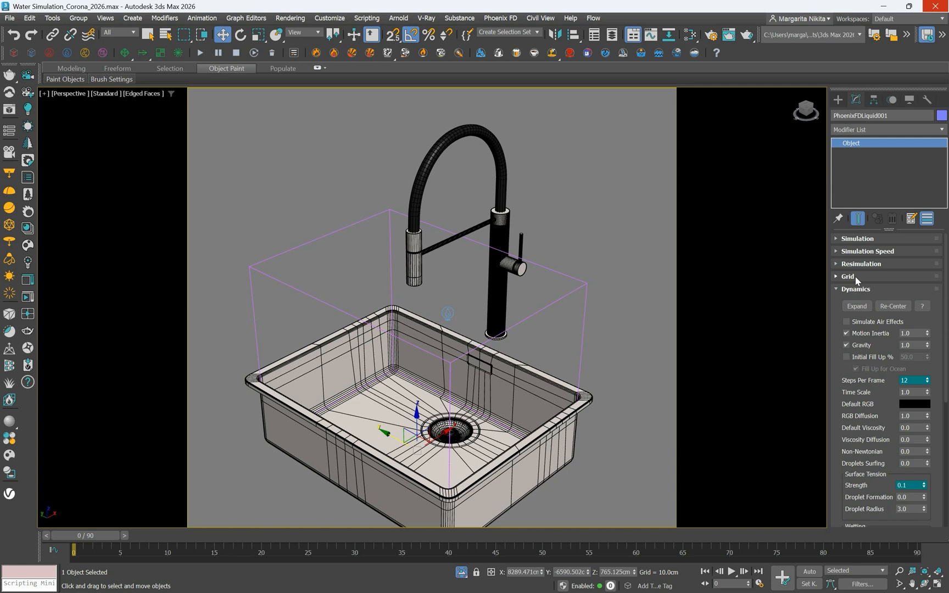
pyautogui.click(925, 381)
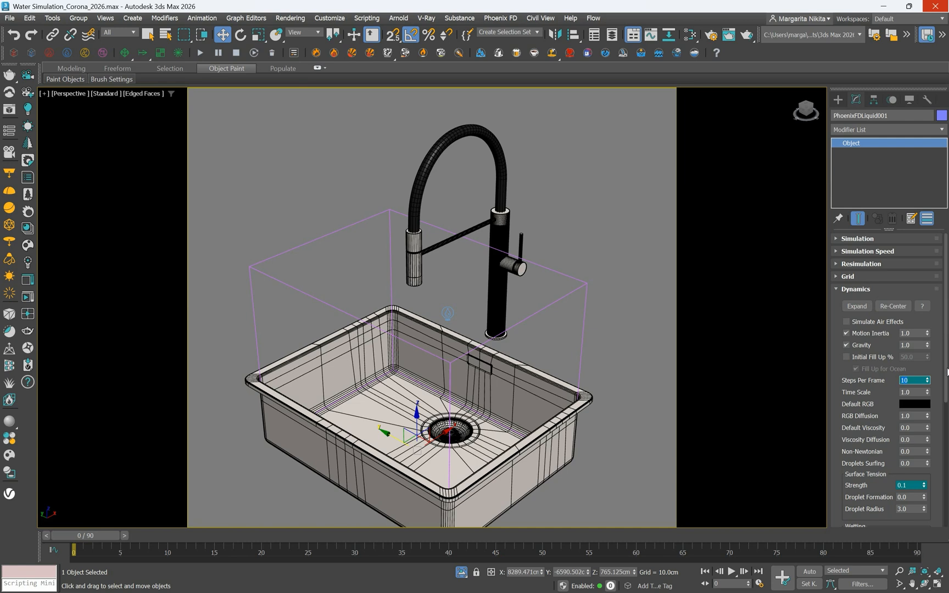
pyautogui.click(857, 289)
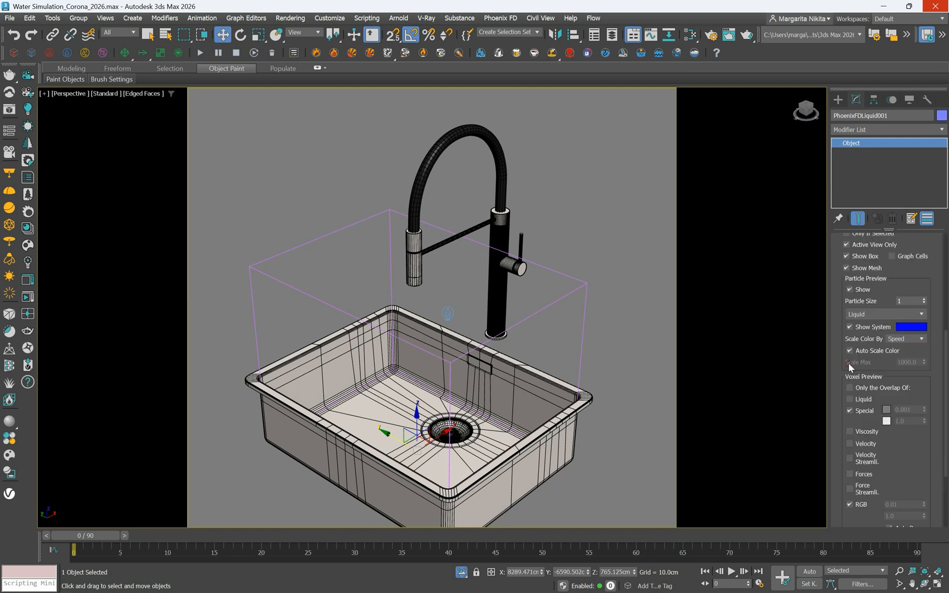
pyautogui.click(851, 289)
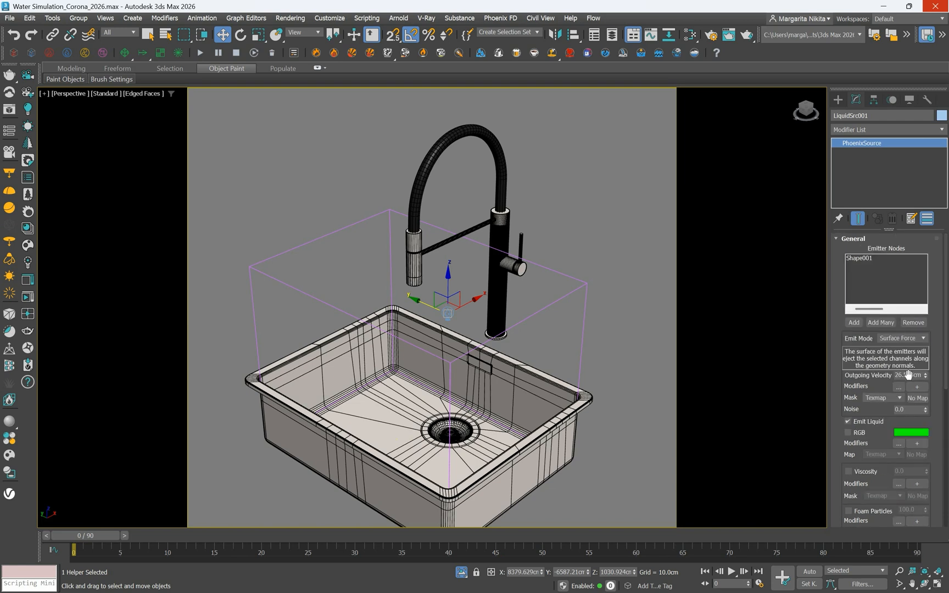
# Set LiquidSrc001's Outgoing Velocity to 100 cm.
pyautogui.moveTo(911, 375); pyautogui.dragTo(911, 374)
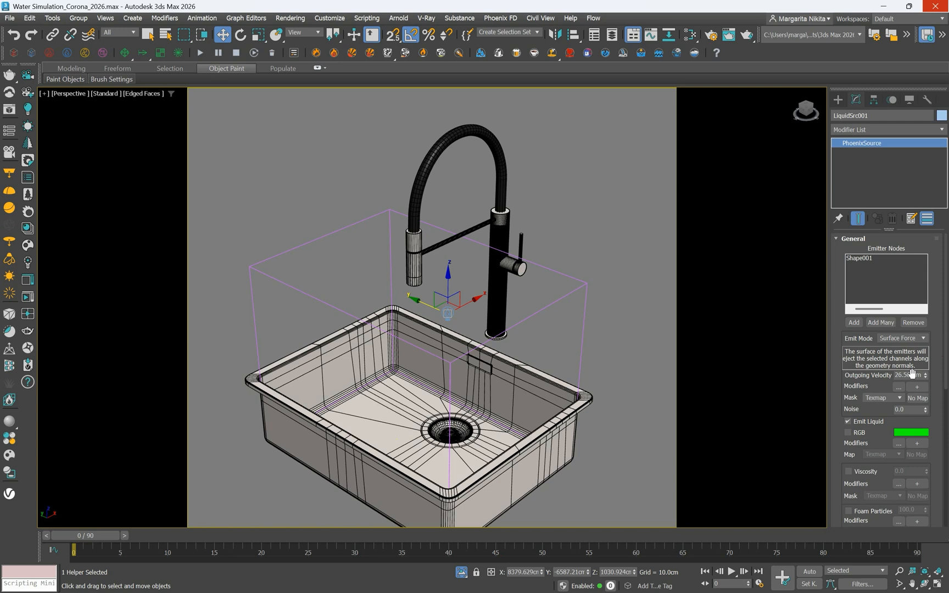
pyautogui.write('100')
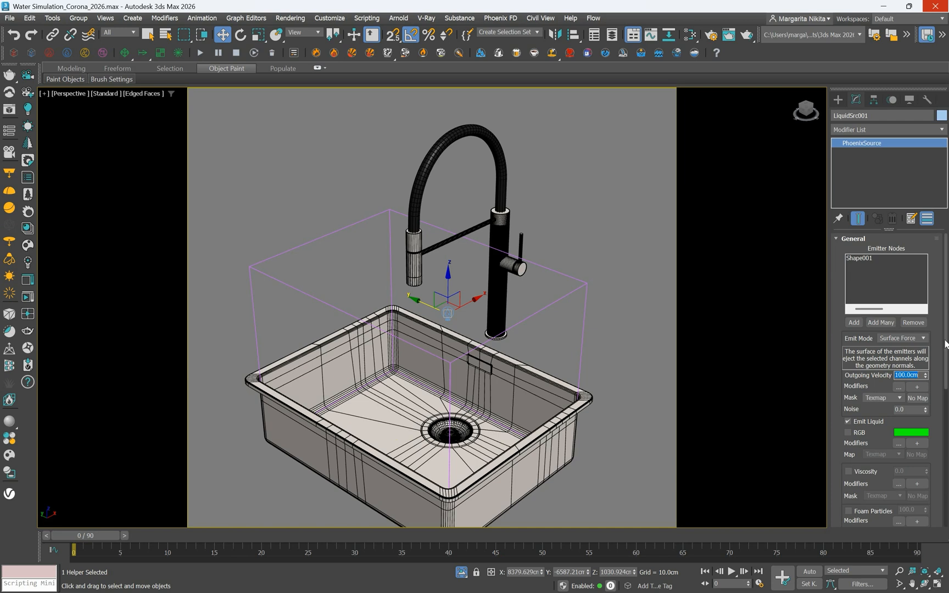
pyautogui.click(200, 53)
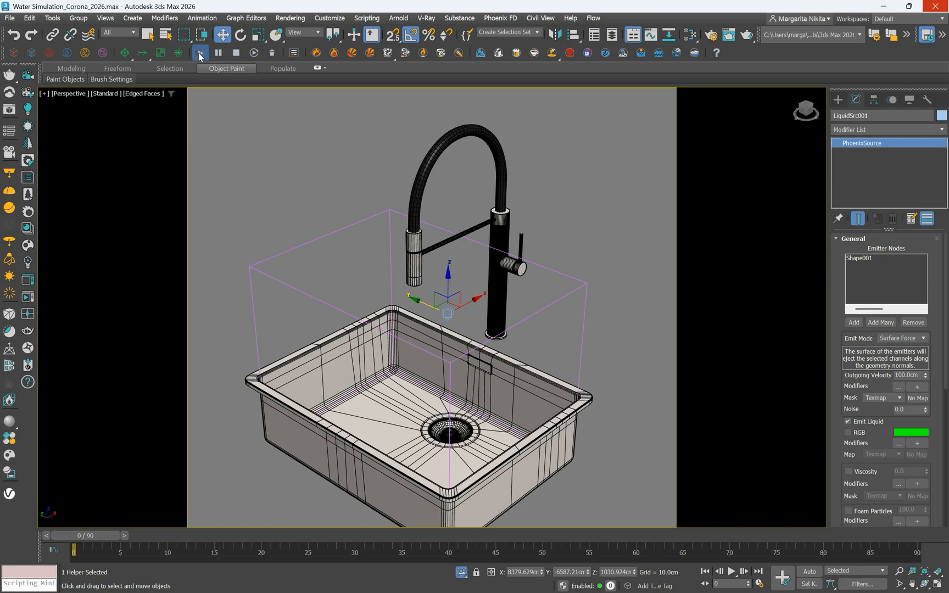
# Start the Phoenix FD simulation, run it to frame 90 and select PhoenixFDLiquid001.
pyautogui.click(731, 572)
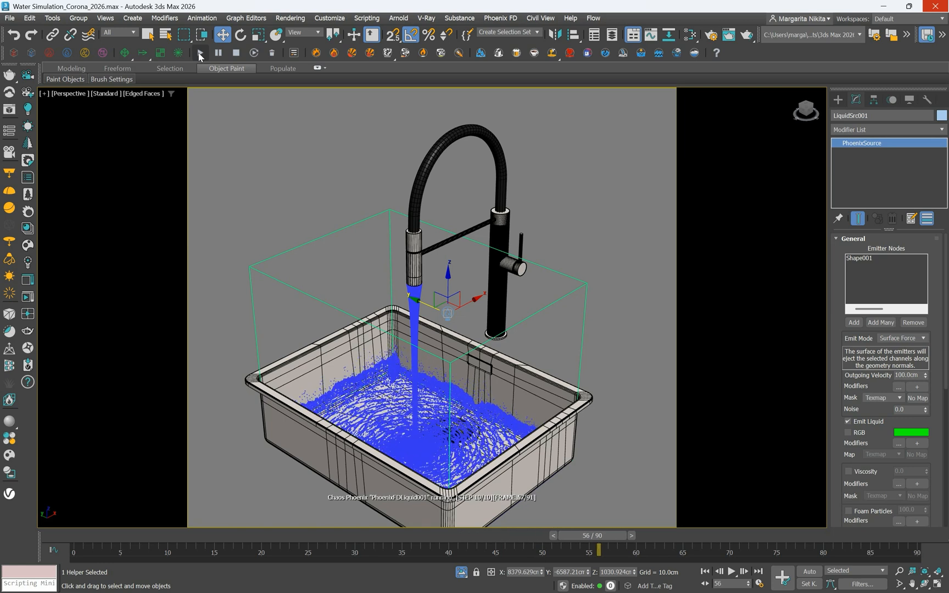
pyautogui.click(730, 571)
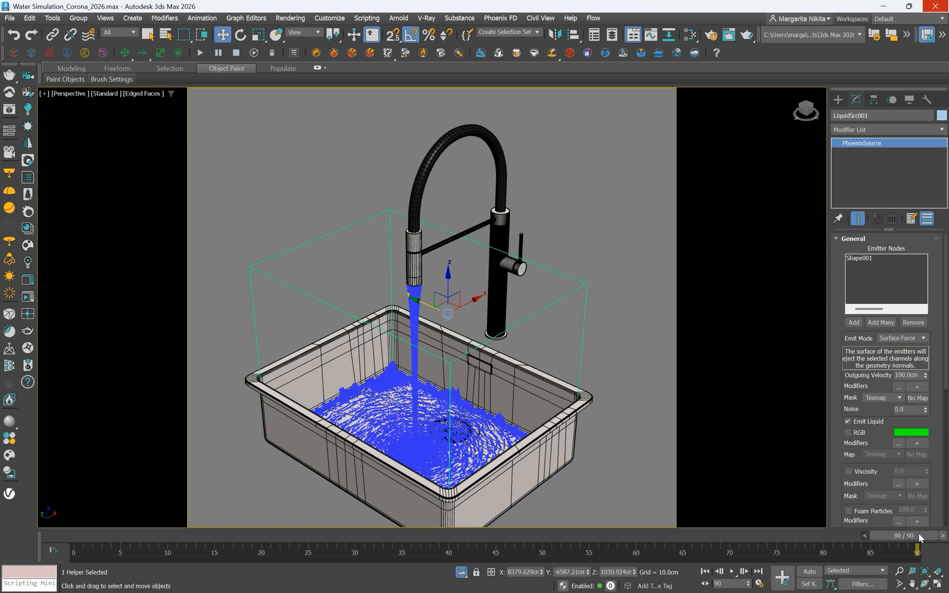
pyautogui.click(235, 53)
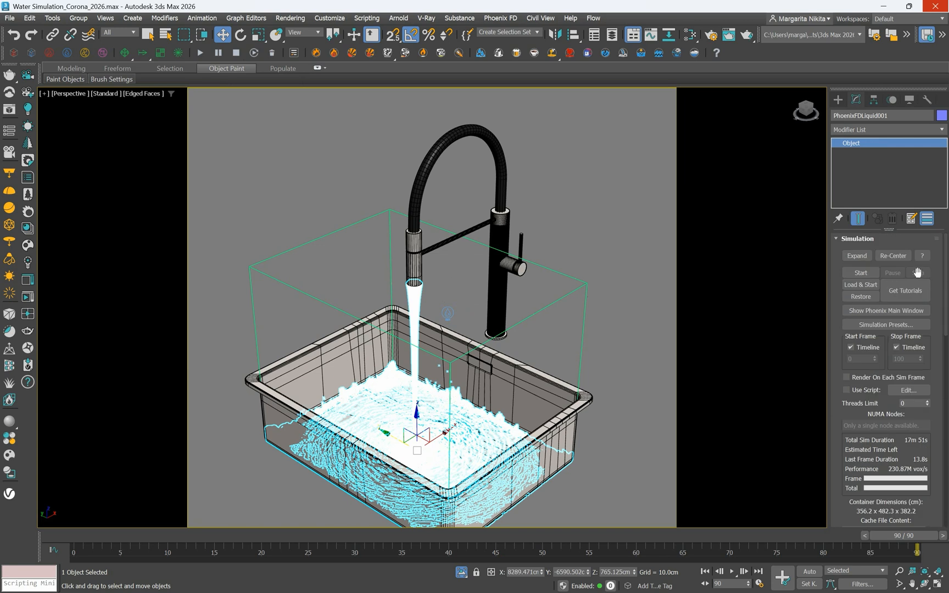
pyautogui.moveTo(273, 54)
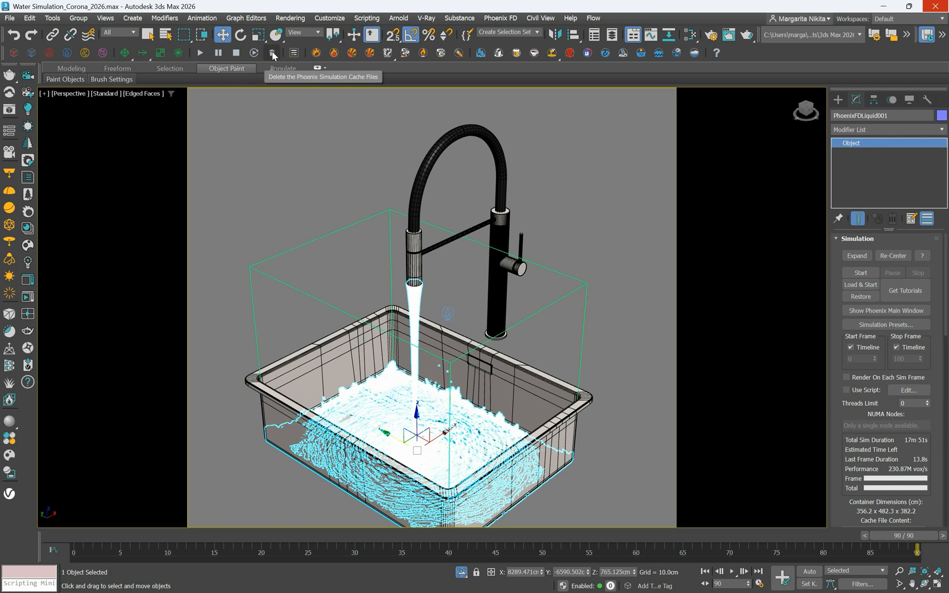
# Delete the Phoenix simulation cache files and return the time slider to frame 0.
pyautogui.click(273, 52)
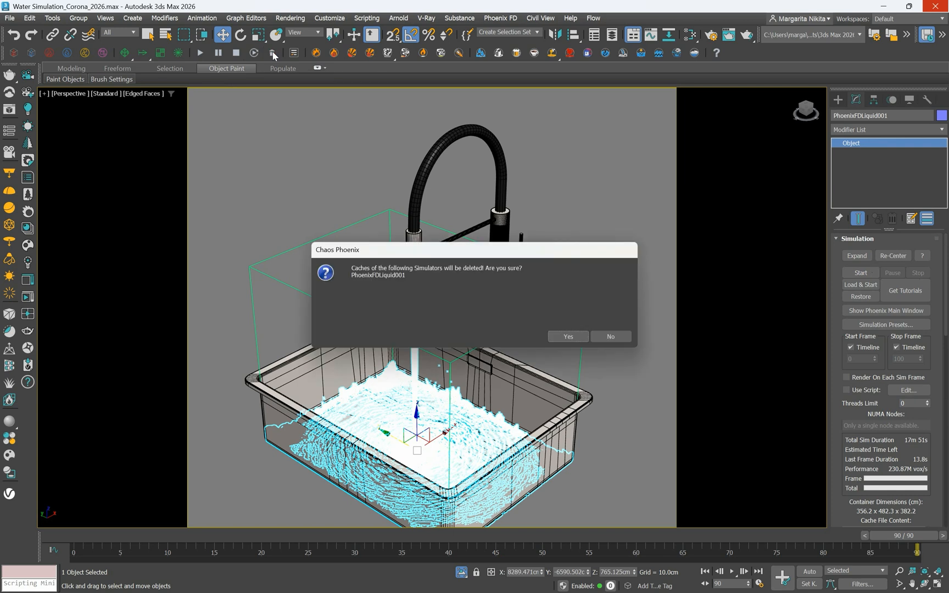
pyautogui.click(566, 336)
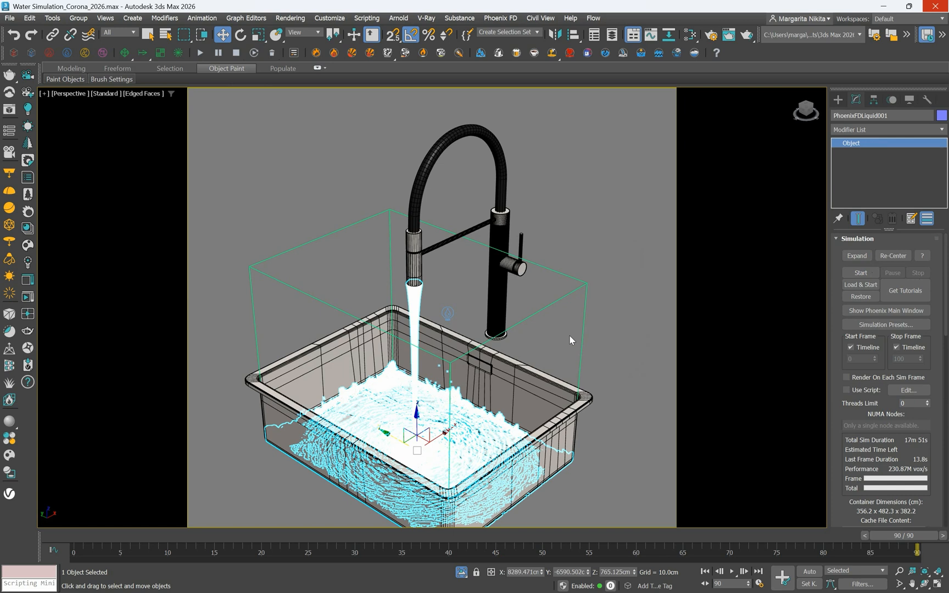
pyautogui.moveTo(574, 342)
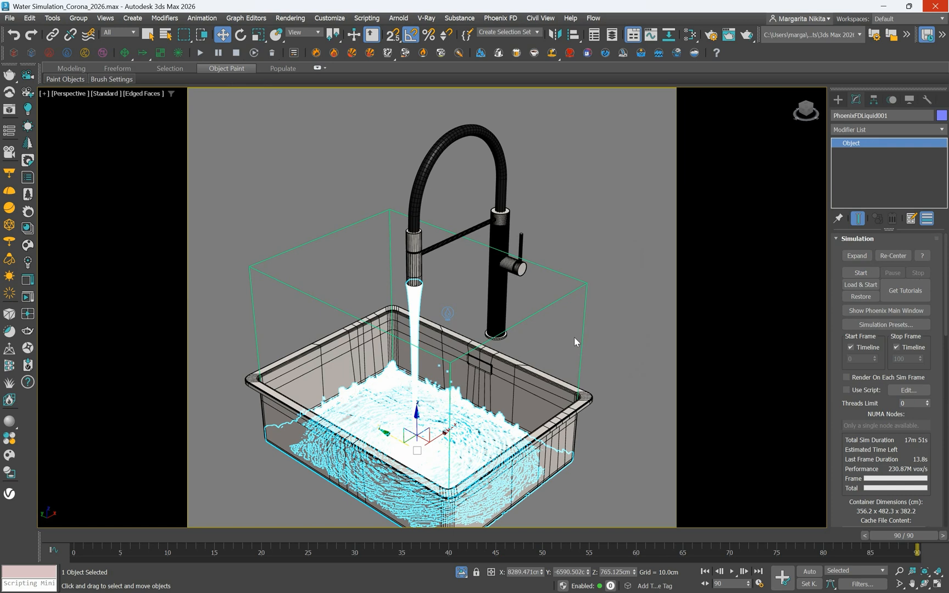
pyautogui.click(73, 551)
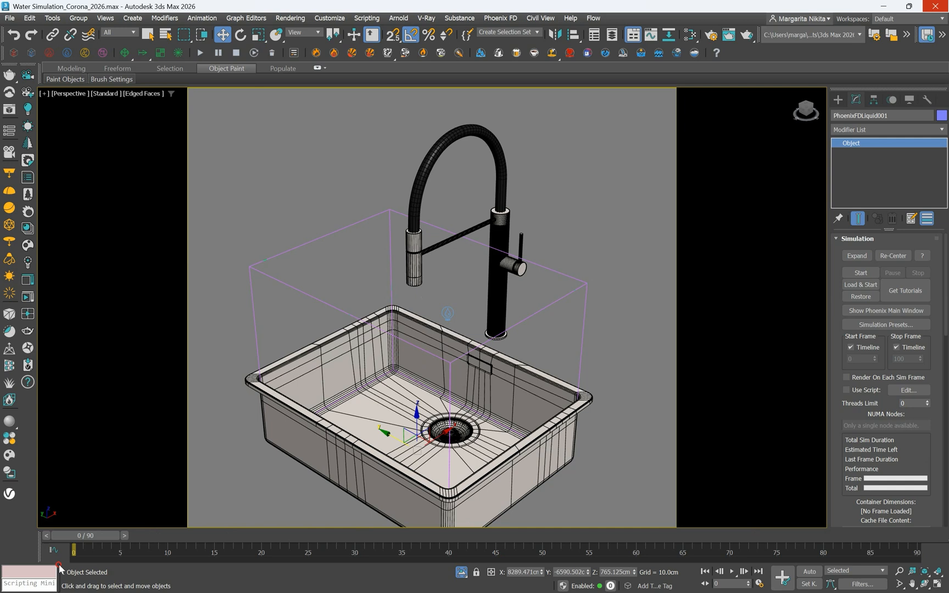
pyautogui.moveTo(72, 550); pyautogui.dragTo(890, 549)
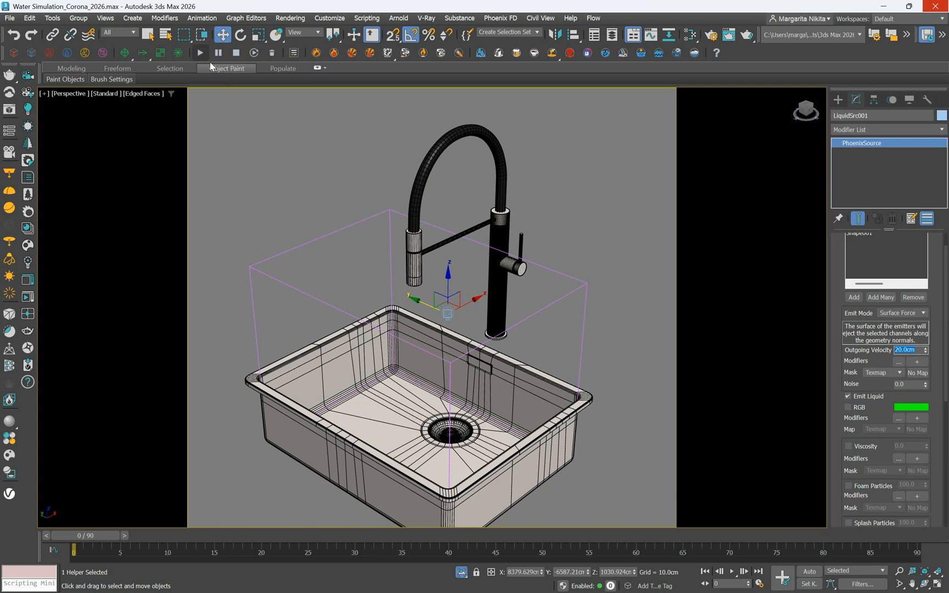
# Re-run the tap water simulation at 20 cm outgoing velocity through frame 90.
pyautogui.click(200, 52)
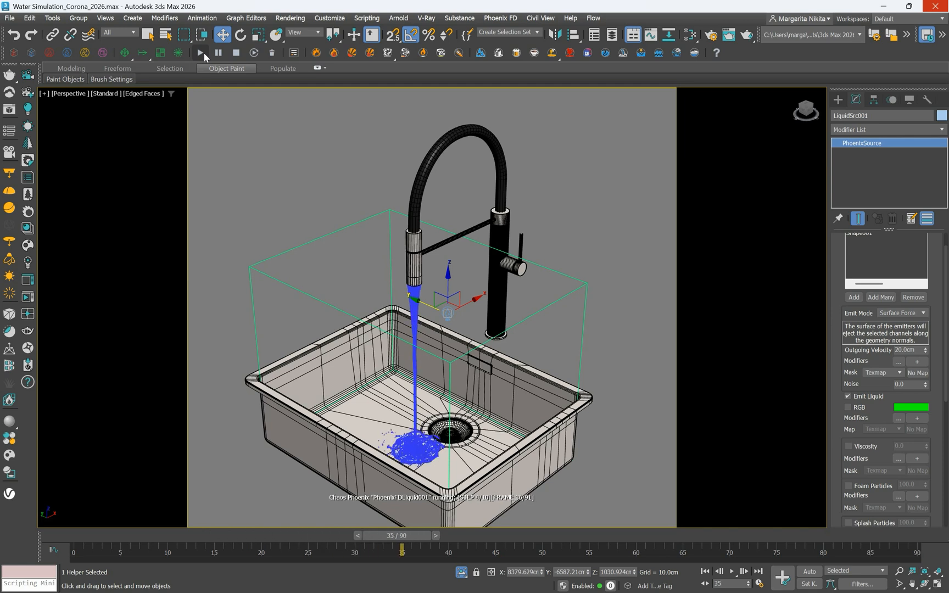
pyautogui.click(199, 52)
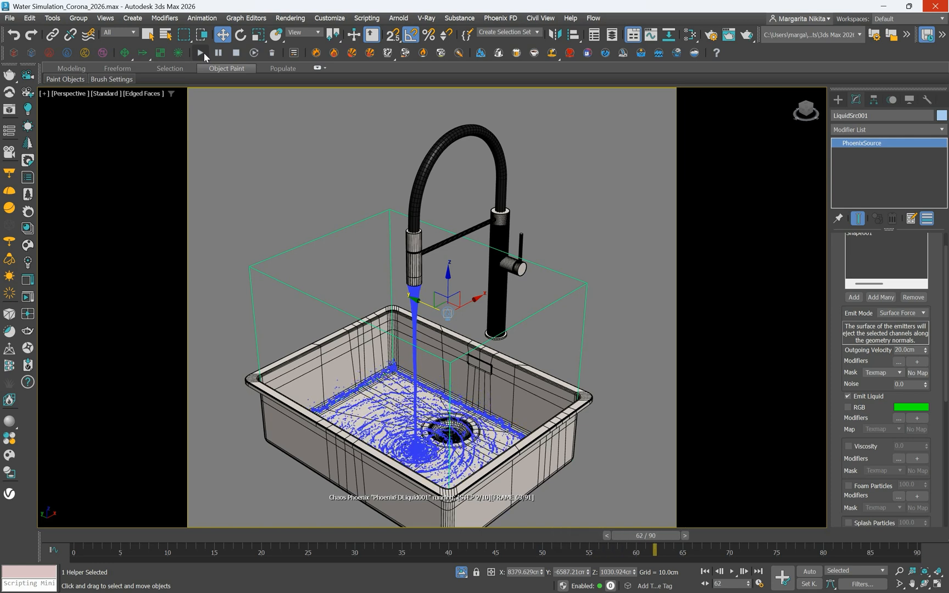
pyautogui.click(199, 53)
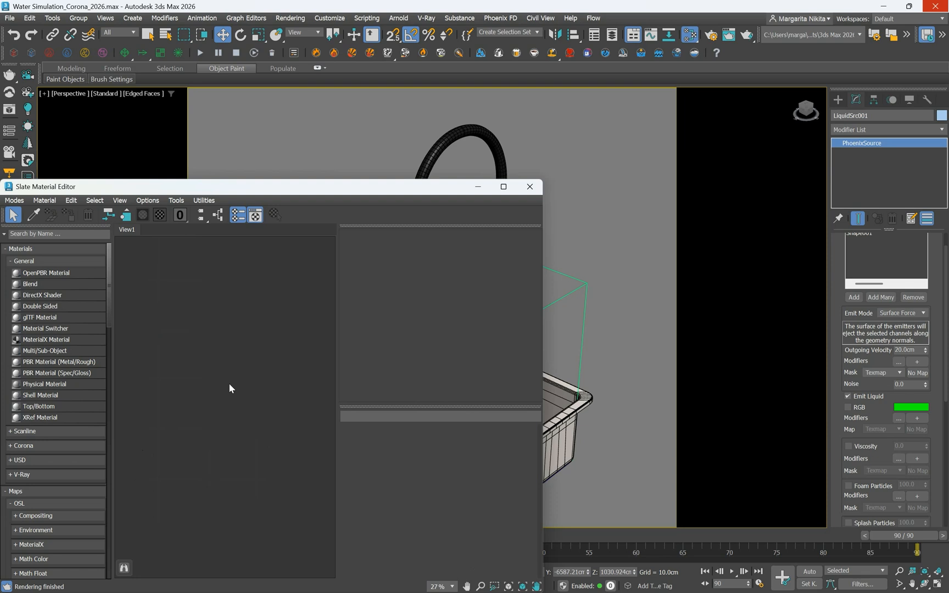
# Create a new material in the Slate Material Editor and assign it to PhoenixFDLiquid001.
pyautogui.rightClick(230, 388)
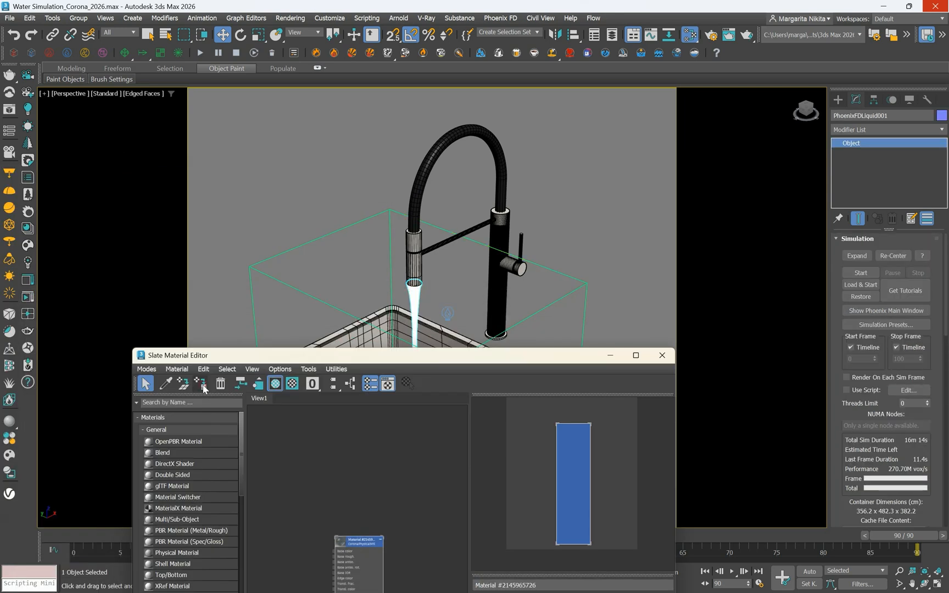
pyautogui.click(662, 355)
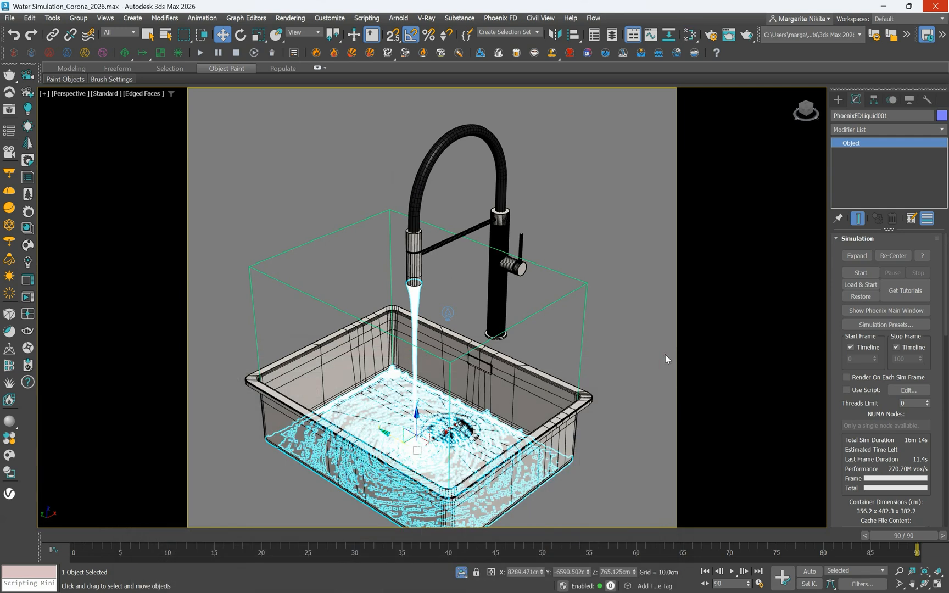
pyautogui.moveTo(438, 285)
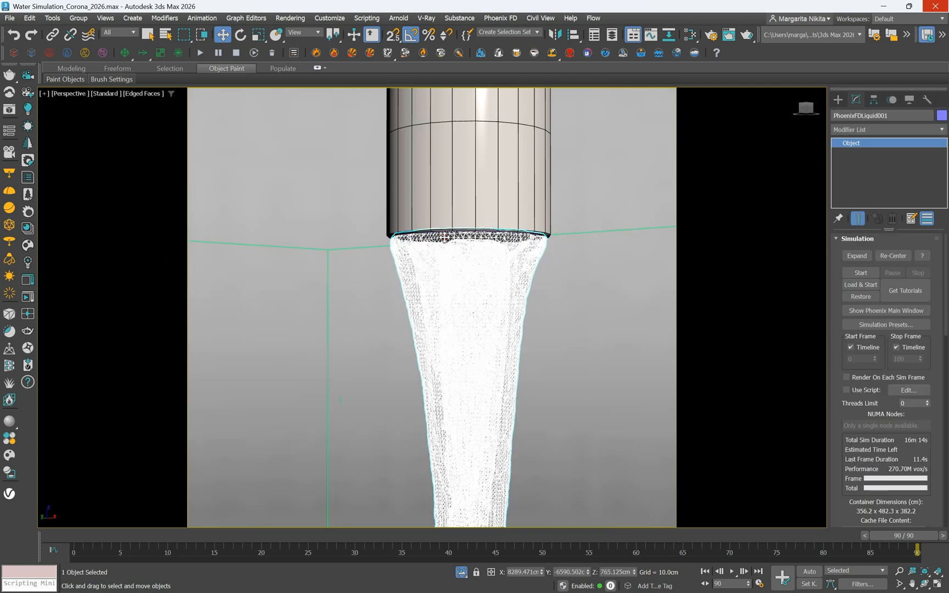
# Unhide all scene objects, view through Camera 01 and move to frame 60.
pyautogui.rightClick(445, 240)
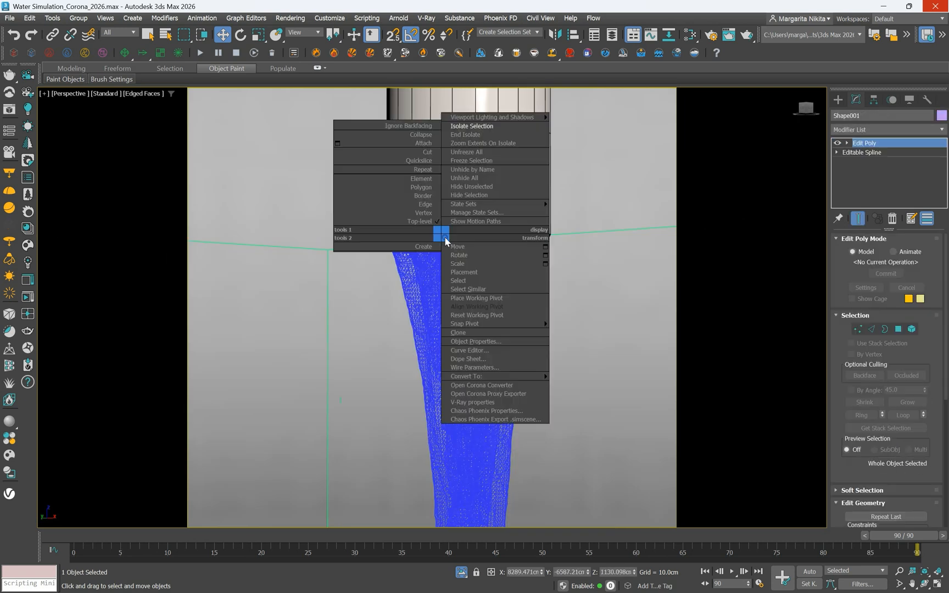
pyautogui.moveTo(469, 194)
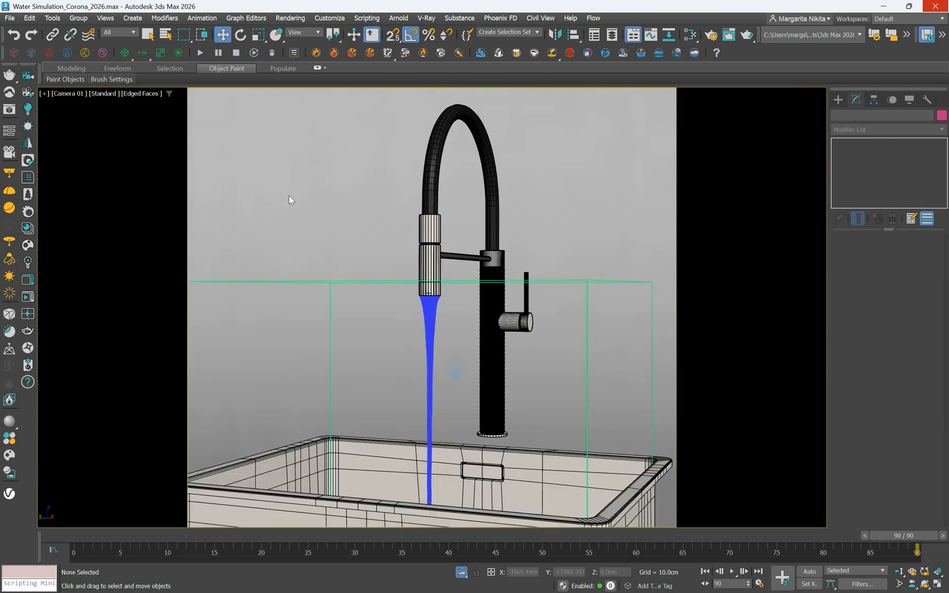
pyautogui.moveTo(324, 105)
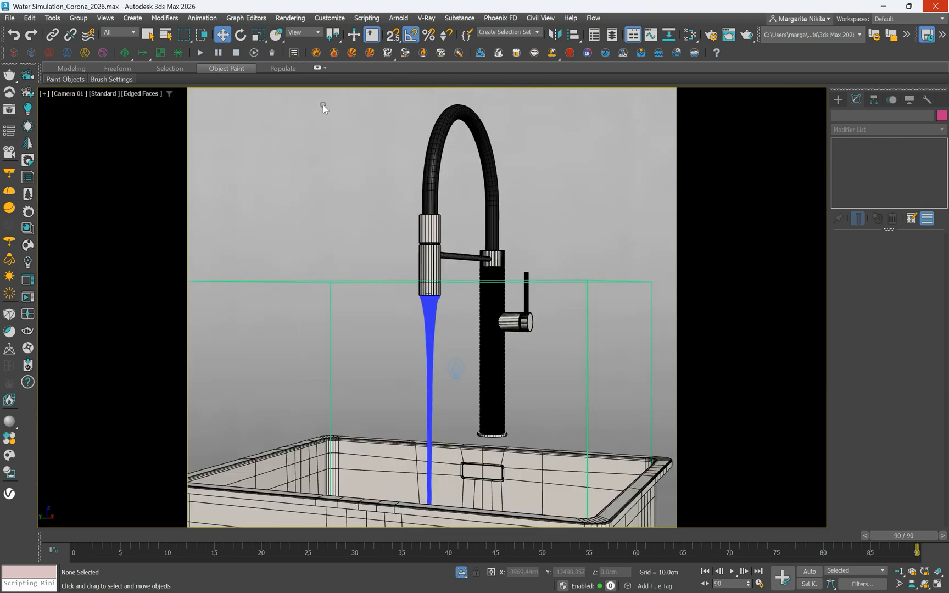
pyautogui.moveTo(431, 241)
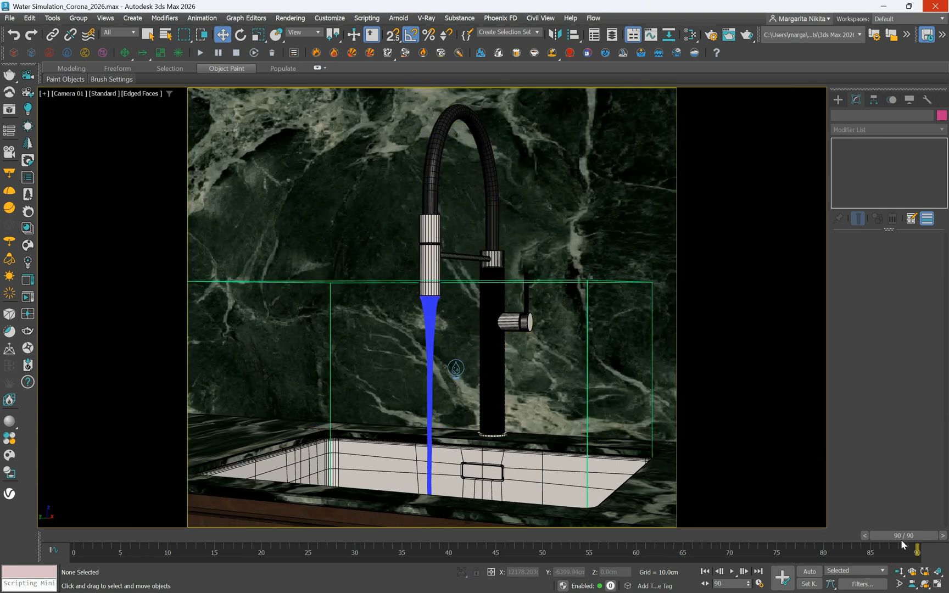
pyautogui.moveTo(890, 550); pyautogui.dragTo(654, 551)
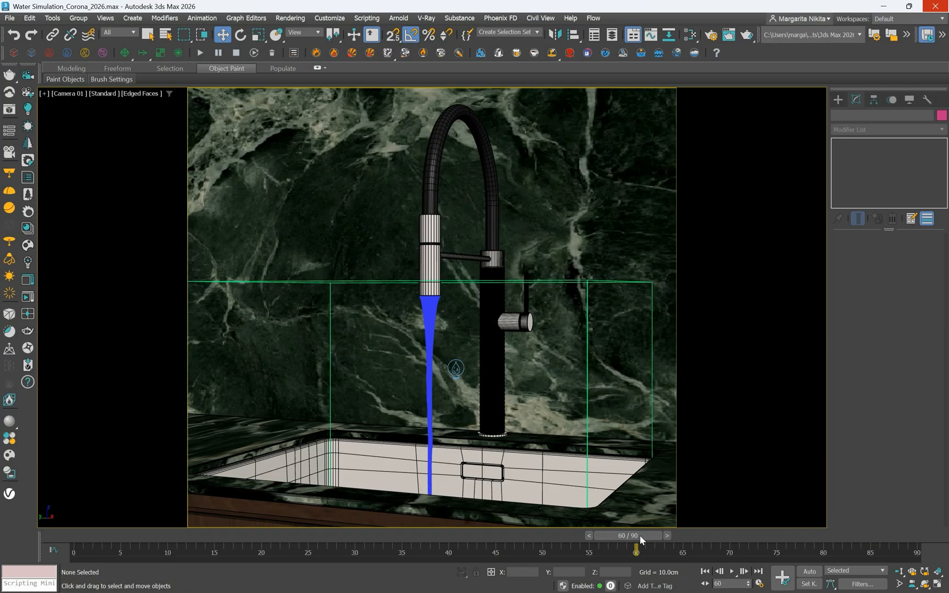
# Select PhoenixFDLiquid001 and set its Rendering mesh smoothing Smoothness to 2.
pyautogui.click(430, 312)
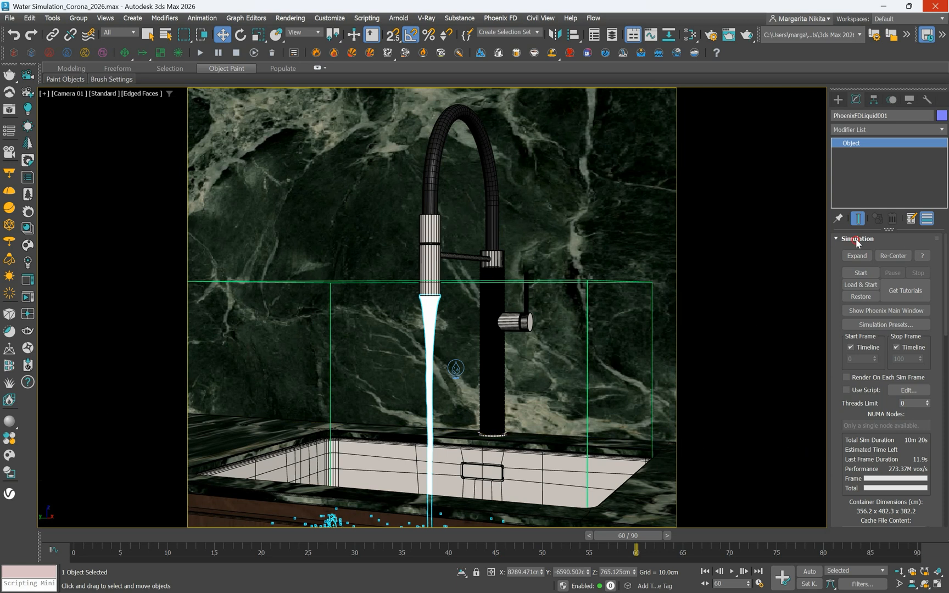
pyautogui.click(856, 239)
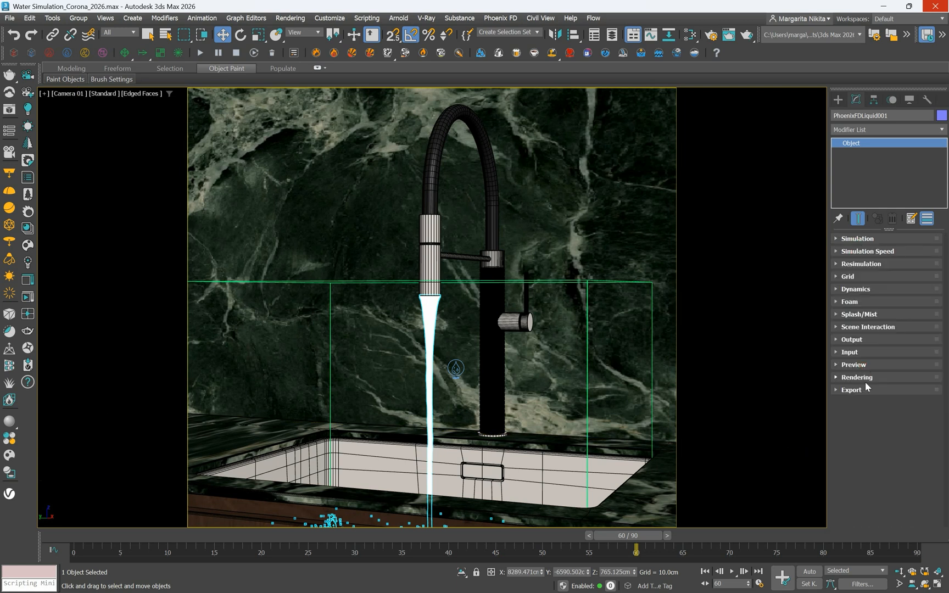
pyautogui.click(857, 377)
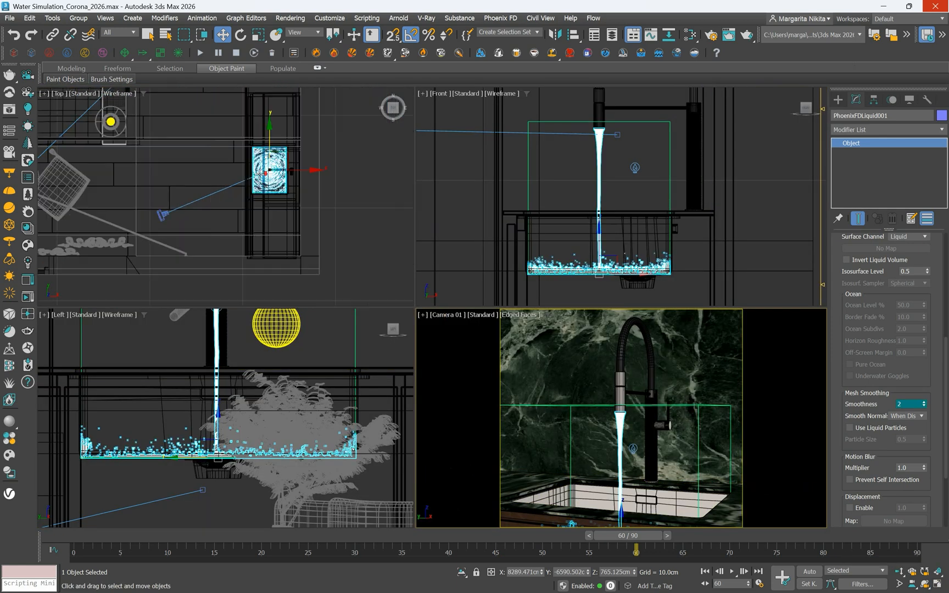
# Select Camera 004, disable automatic vertical tilt, and move the camera and target closer above the sink.
pyautogui.click(161, 216)
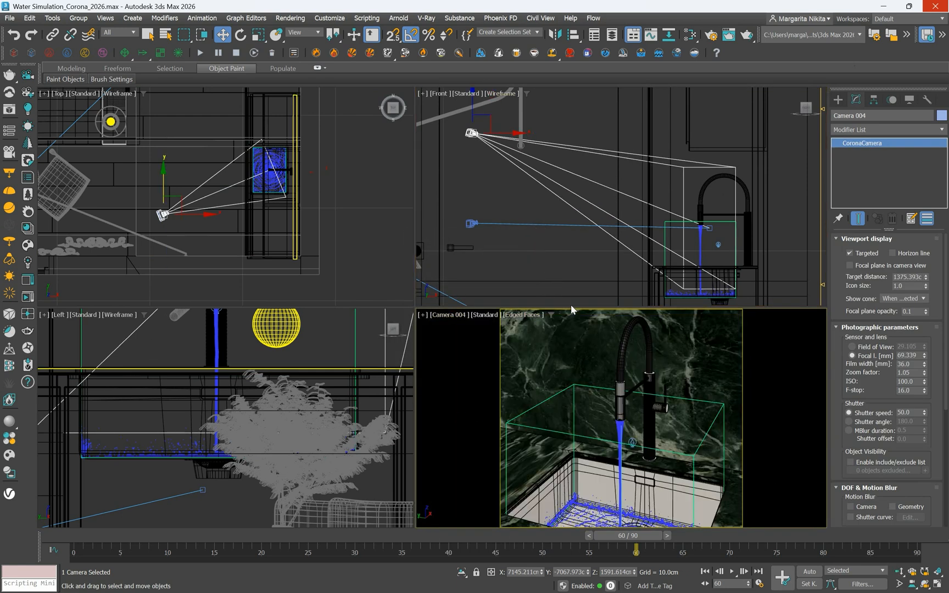
pyautogui.moveTo(553, 235)
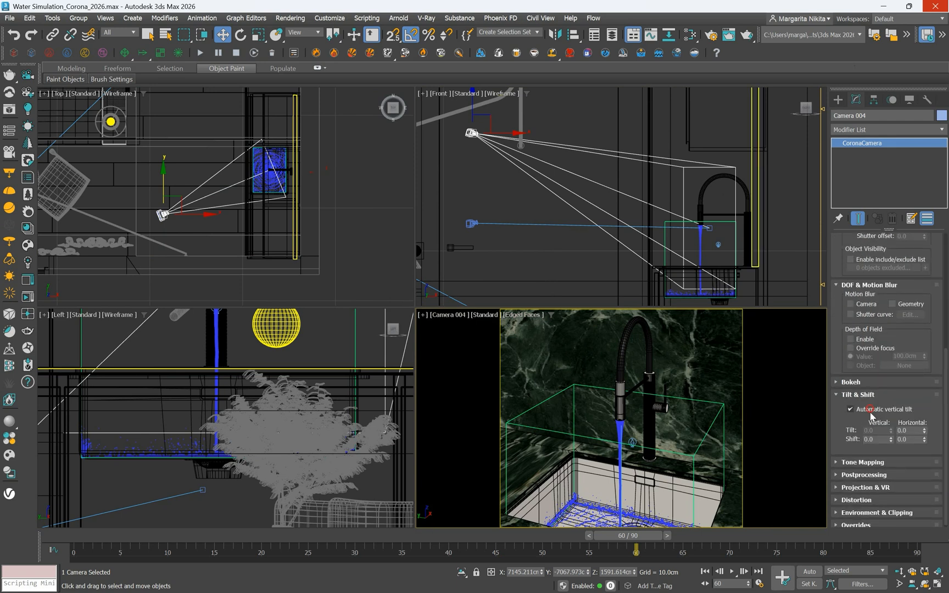
pyautogui.click(446, 314)
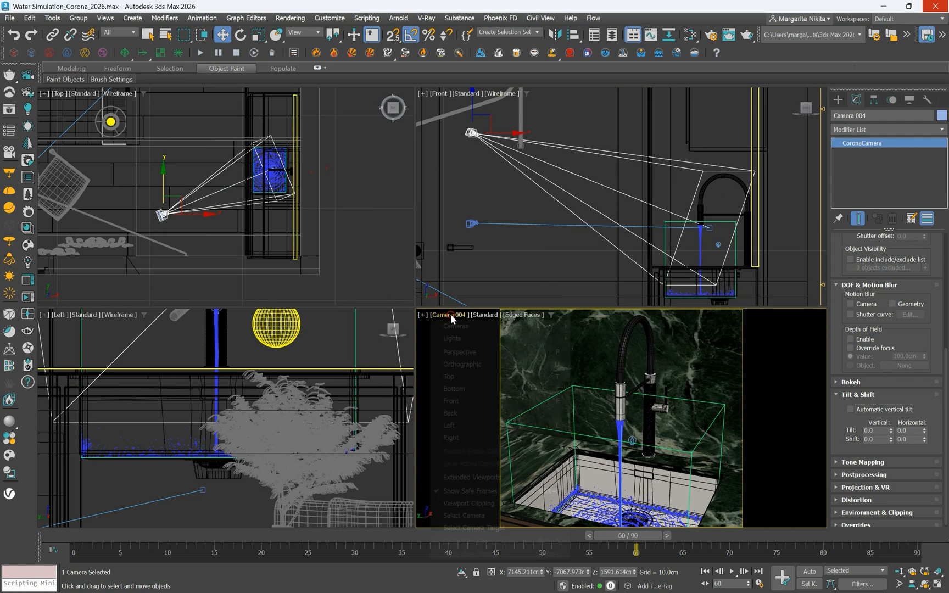
pyautogui.click(474, 528)
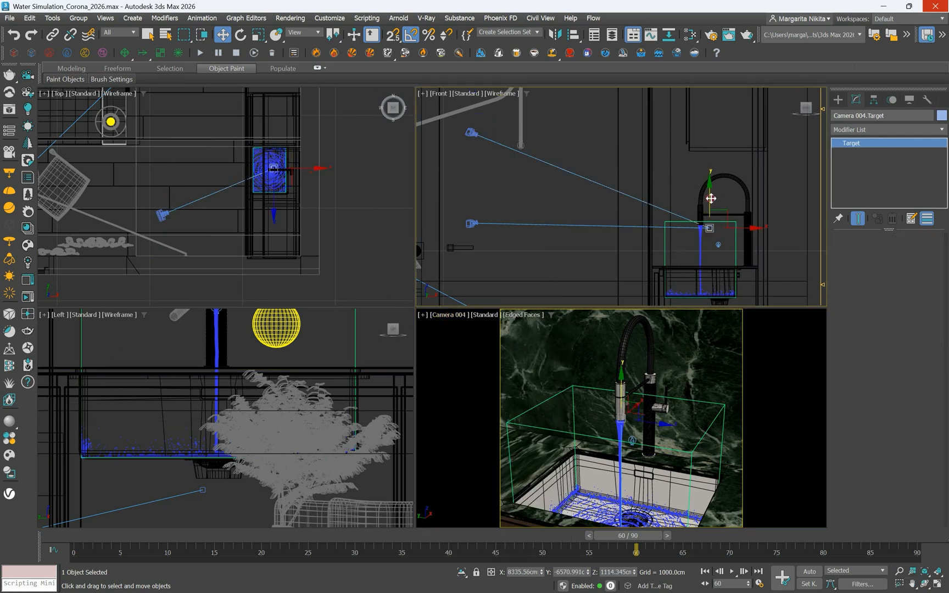
pyautogui.moveTo(710, 198); pyautogui.dragTo(706, 231)
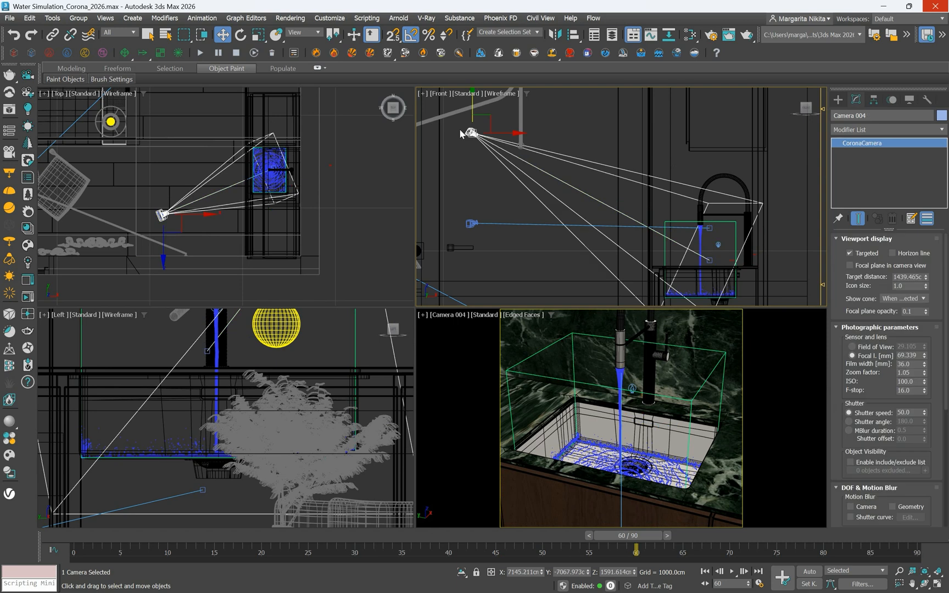
pyautogui.moveTo(164, 213); pyautogui.dragTo(193, 204)
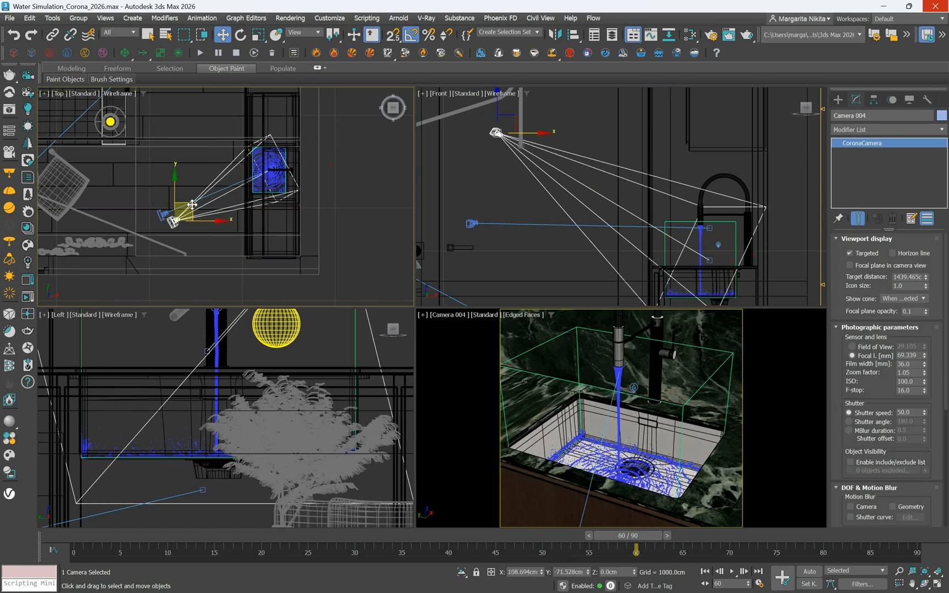
pyautogui.moveTo(192, 204); pyautogui.dragTo(200, 207)
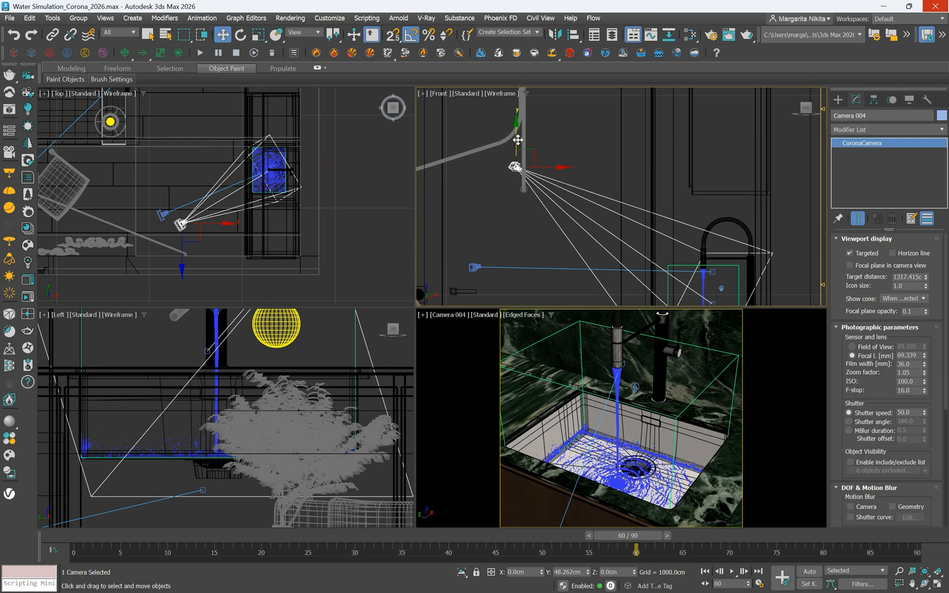
pyautogui.moveTo(519, 140); pyautogui.dragTo(514, 126)
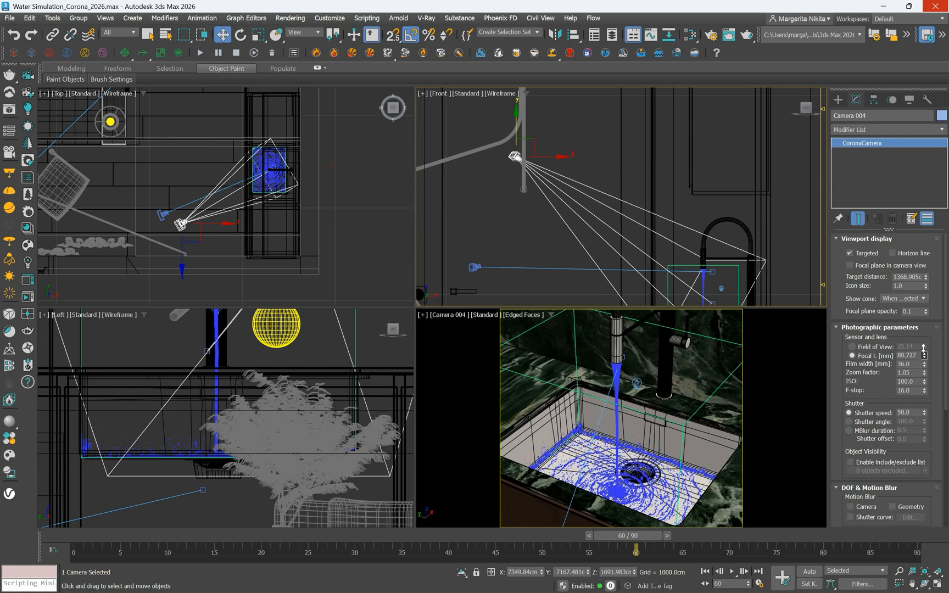
# Raise Camera 004's focal length to about 89 mm and step to frame 90.
pyautogui.moveTo(923, 347); pyautogui.dragTo(924, 352)
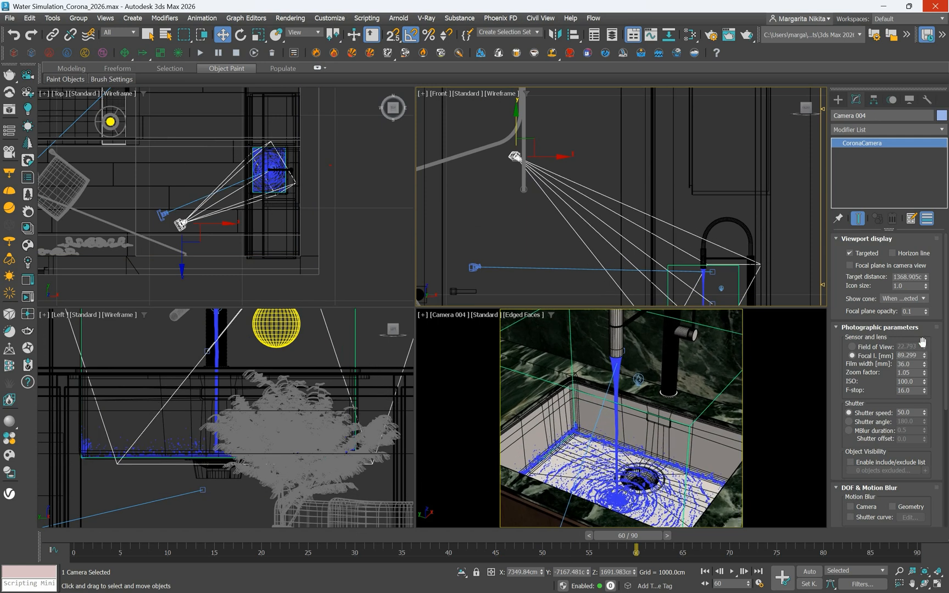
pyautogui.moveTo(608, 535); pyautogui.dragTo(849, 535)
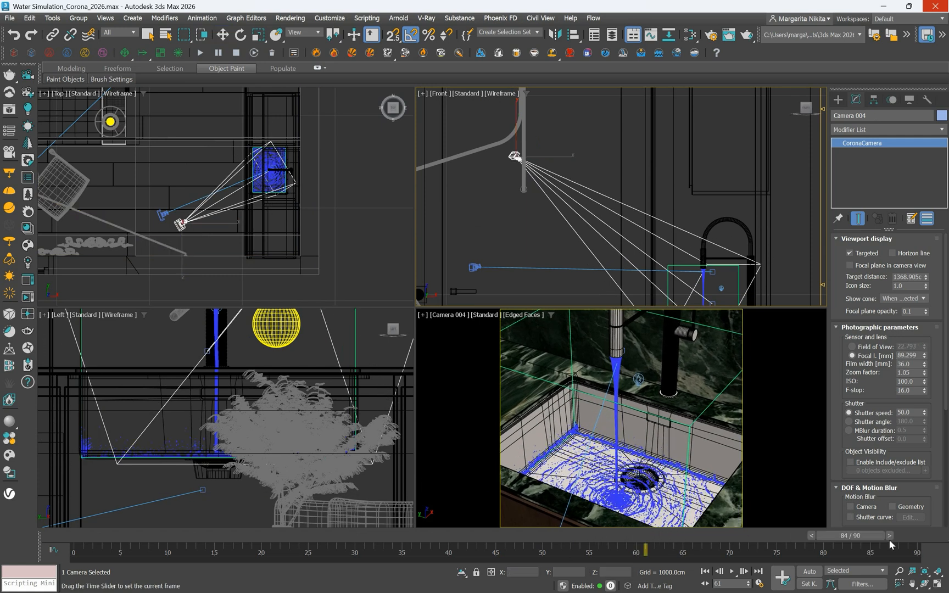
pyautogui.click(885, 536)
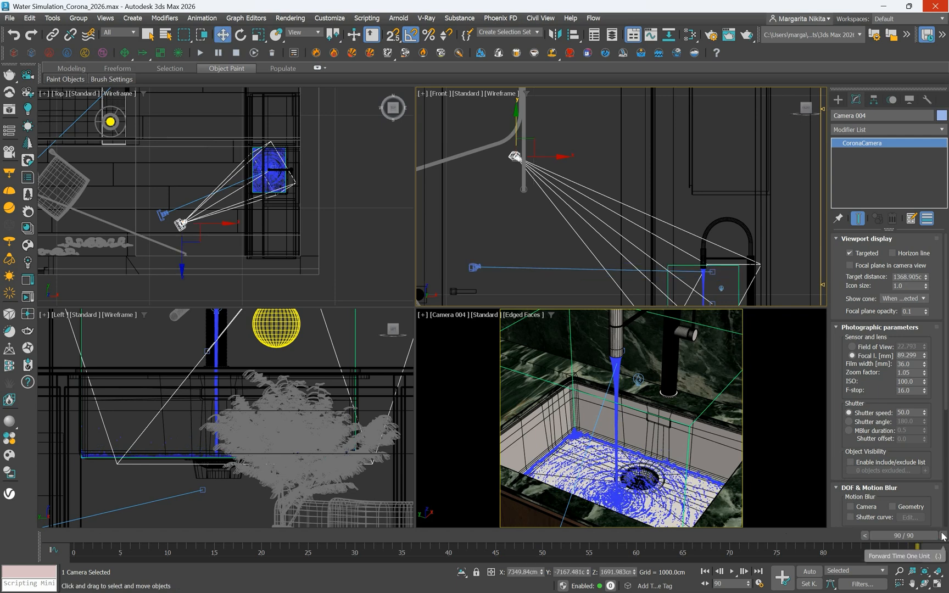
pyautogui.click(746, 34)
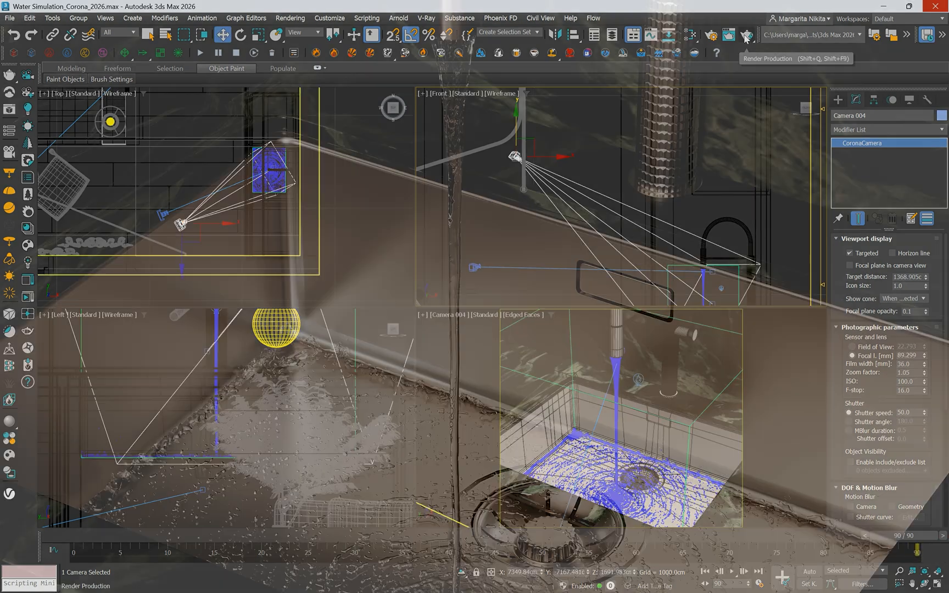